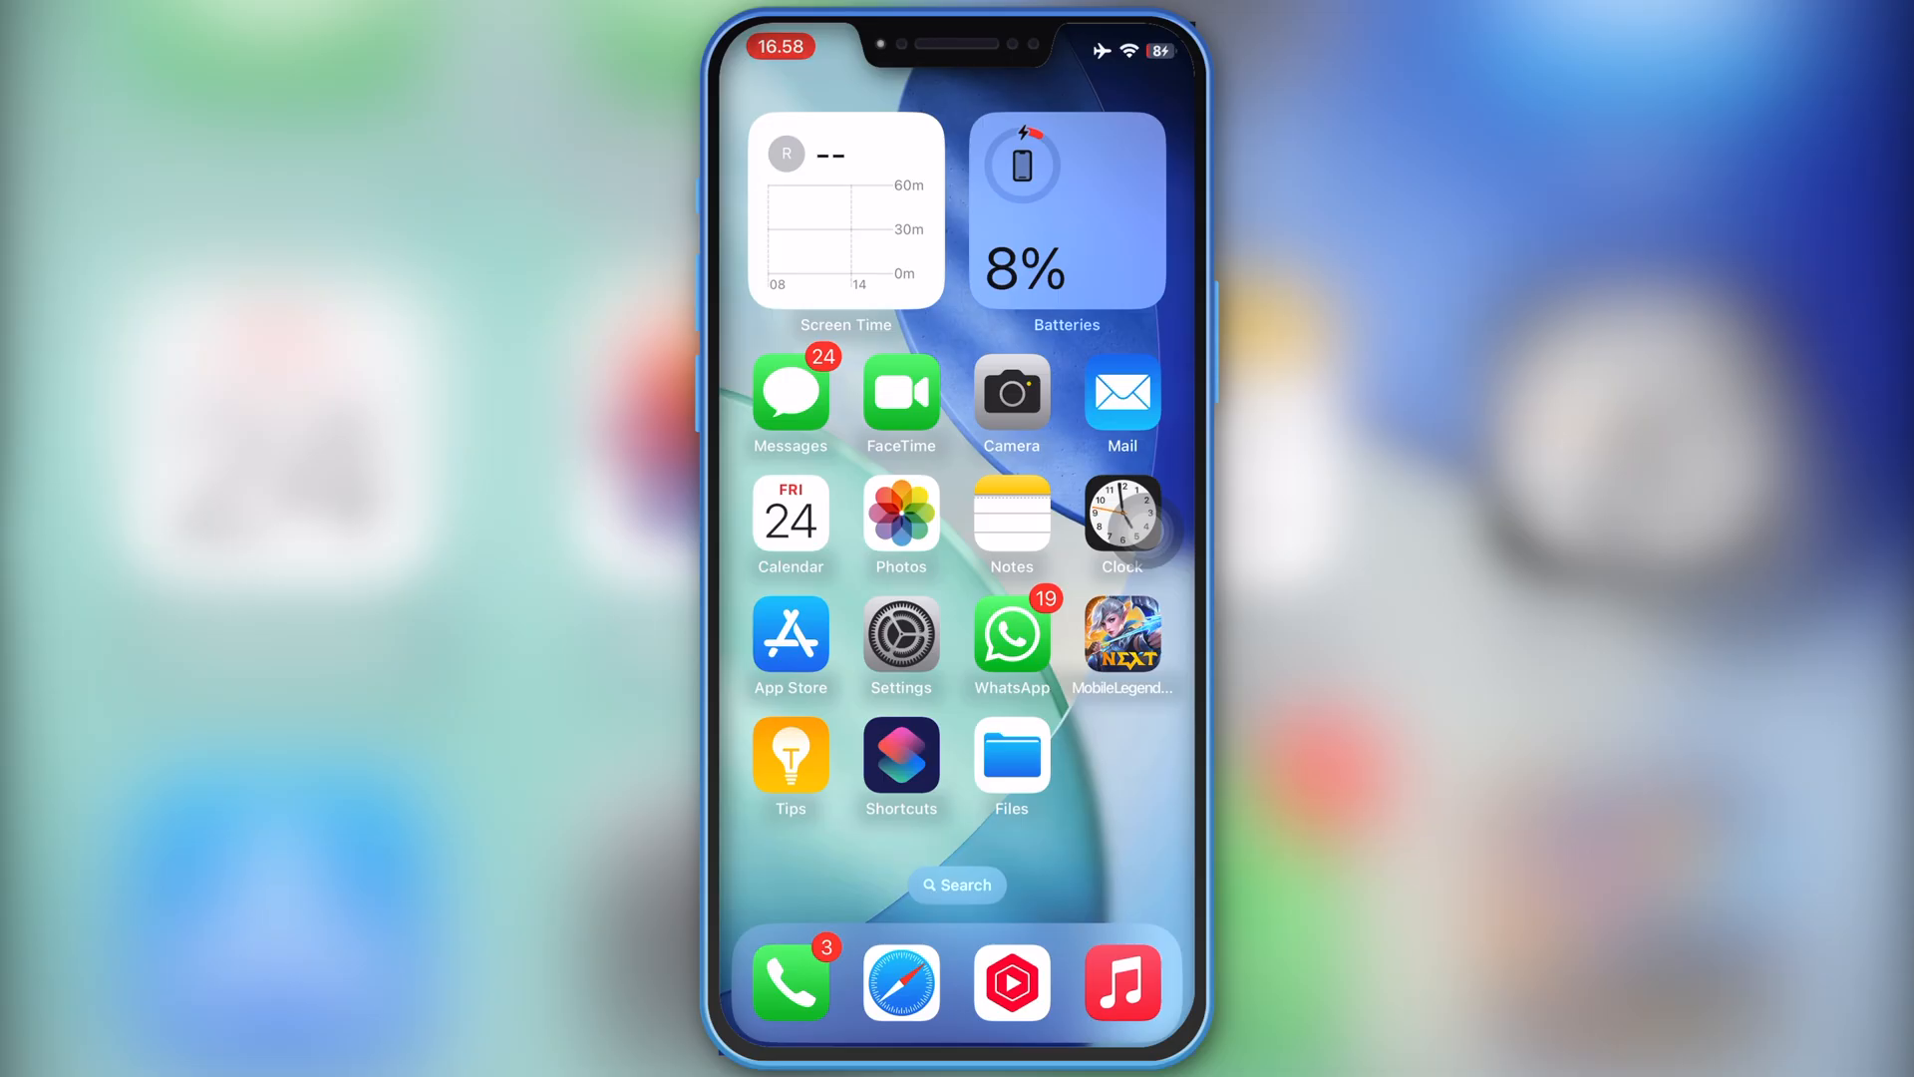
Step: Open applejr.net in Safari and request the AppleJr DNS profile from the Scarlet tab
{"action": "left_click", "coordinate": [900, 983]}
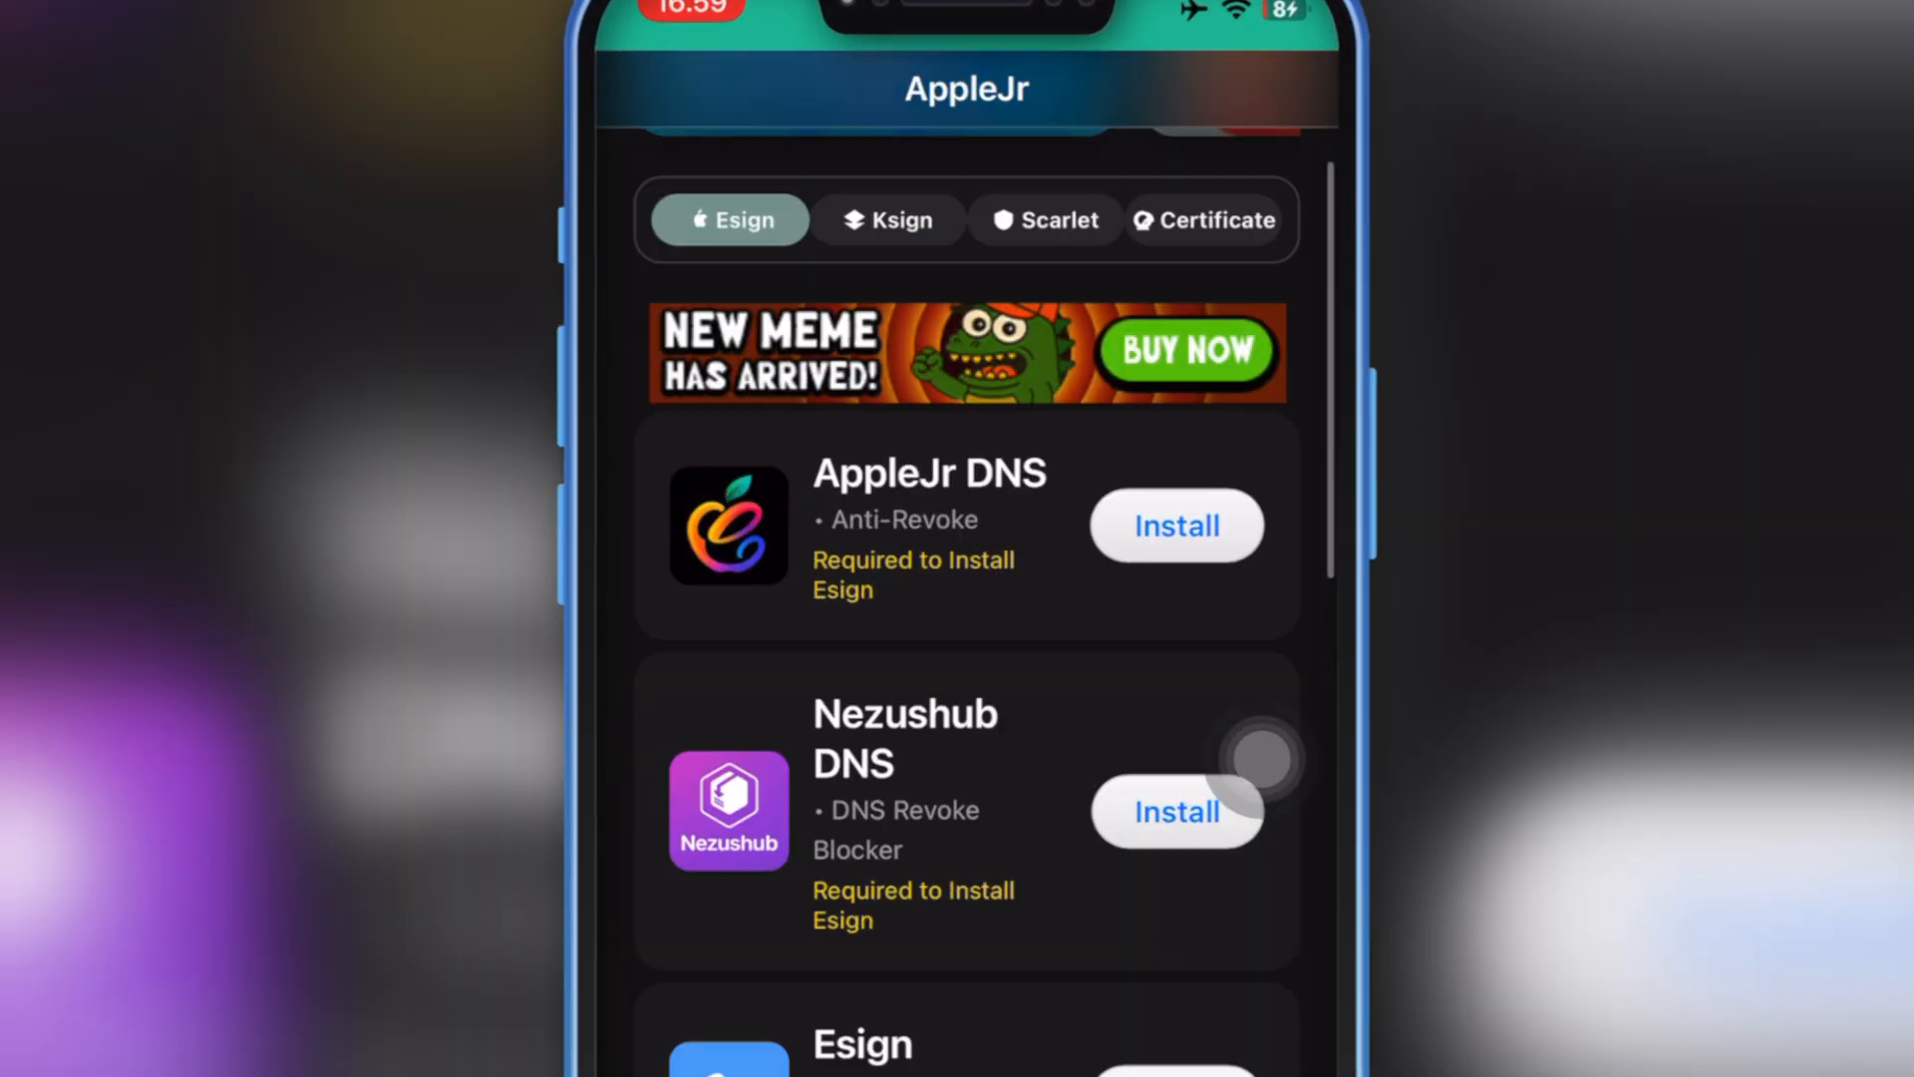
{"action": "left_click", "coordinate": [1045, 220]}
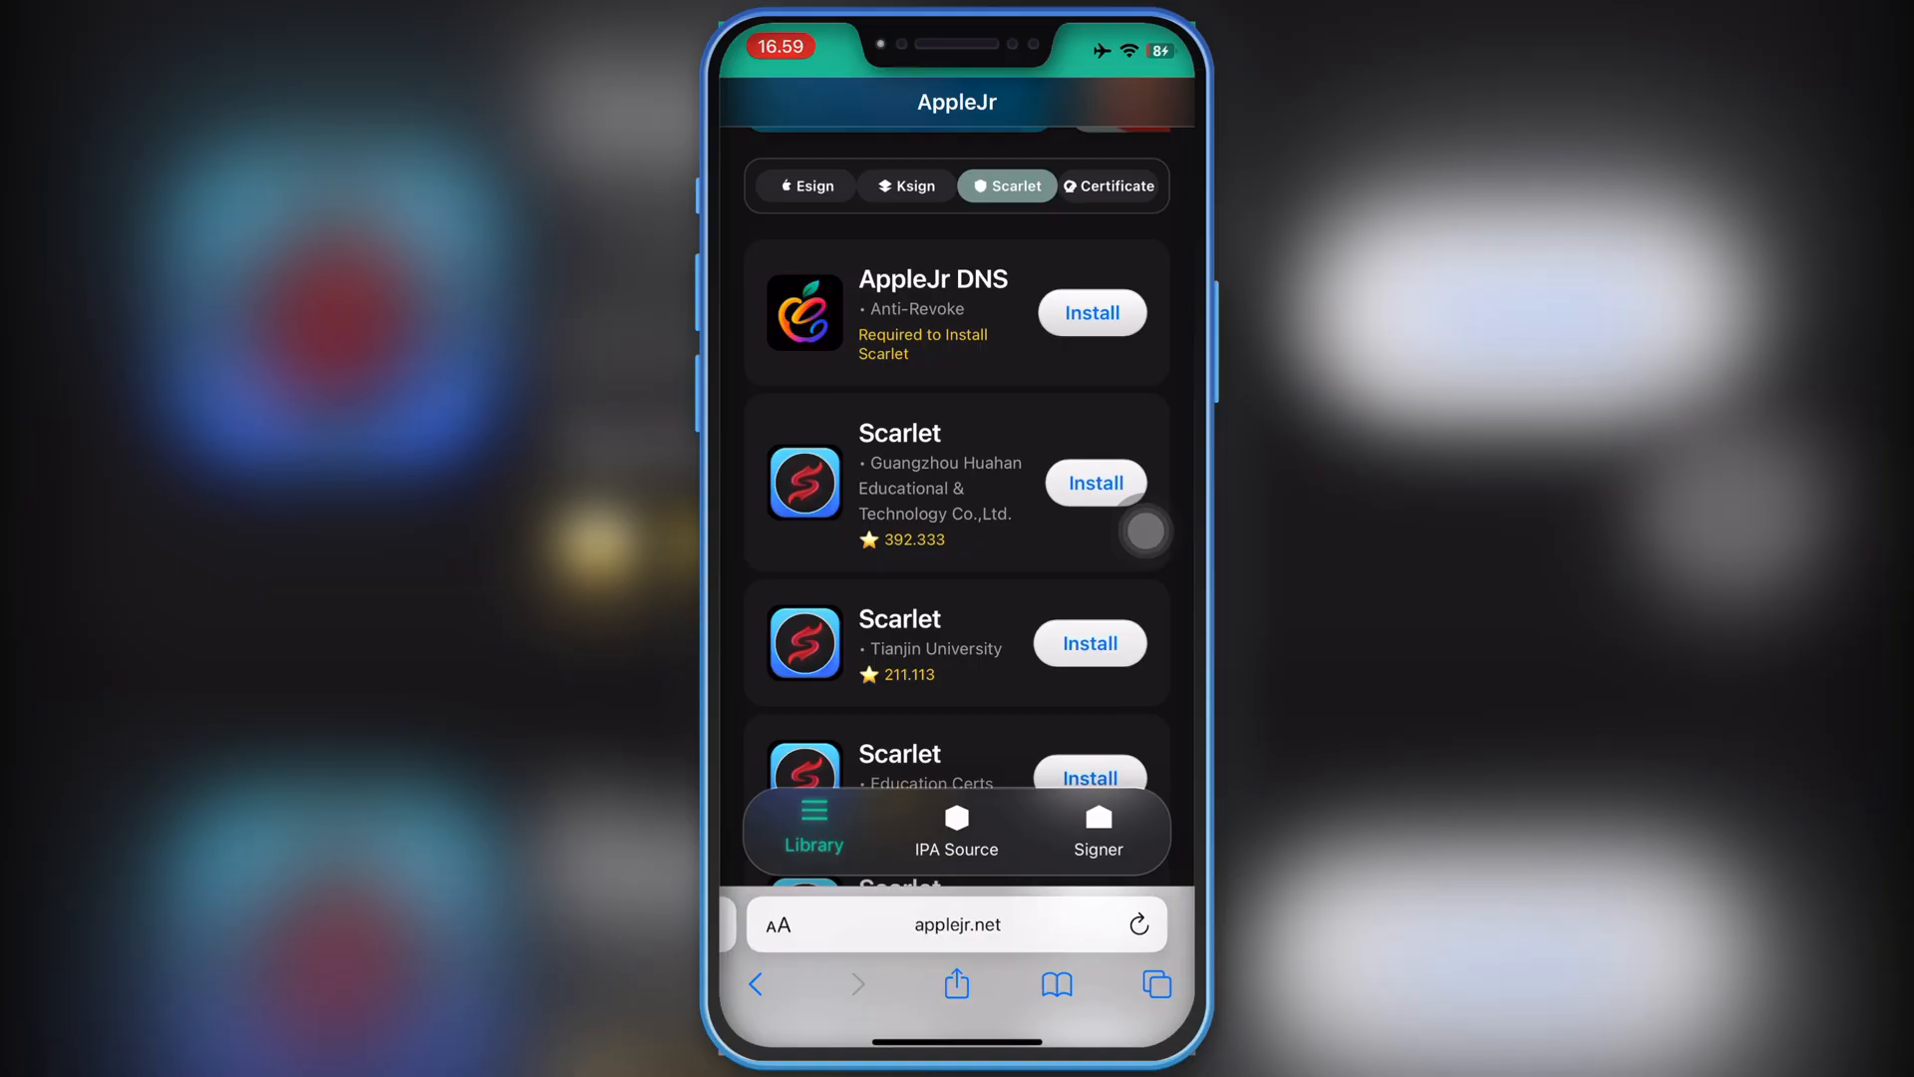
{"action": "left_click", "coordinate": [1096, 483]}
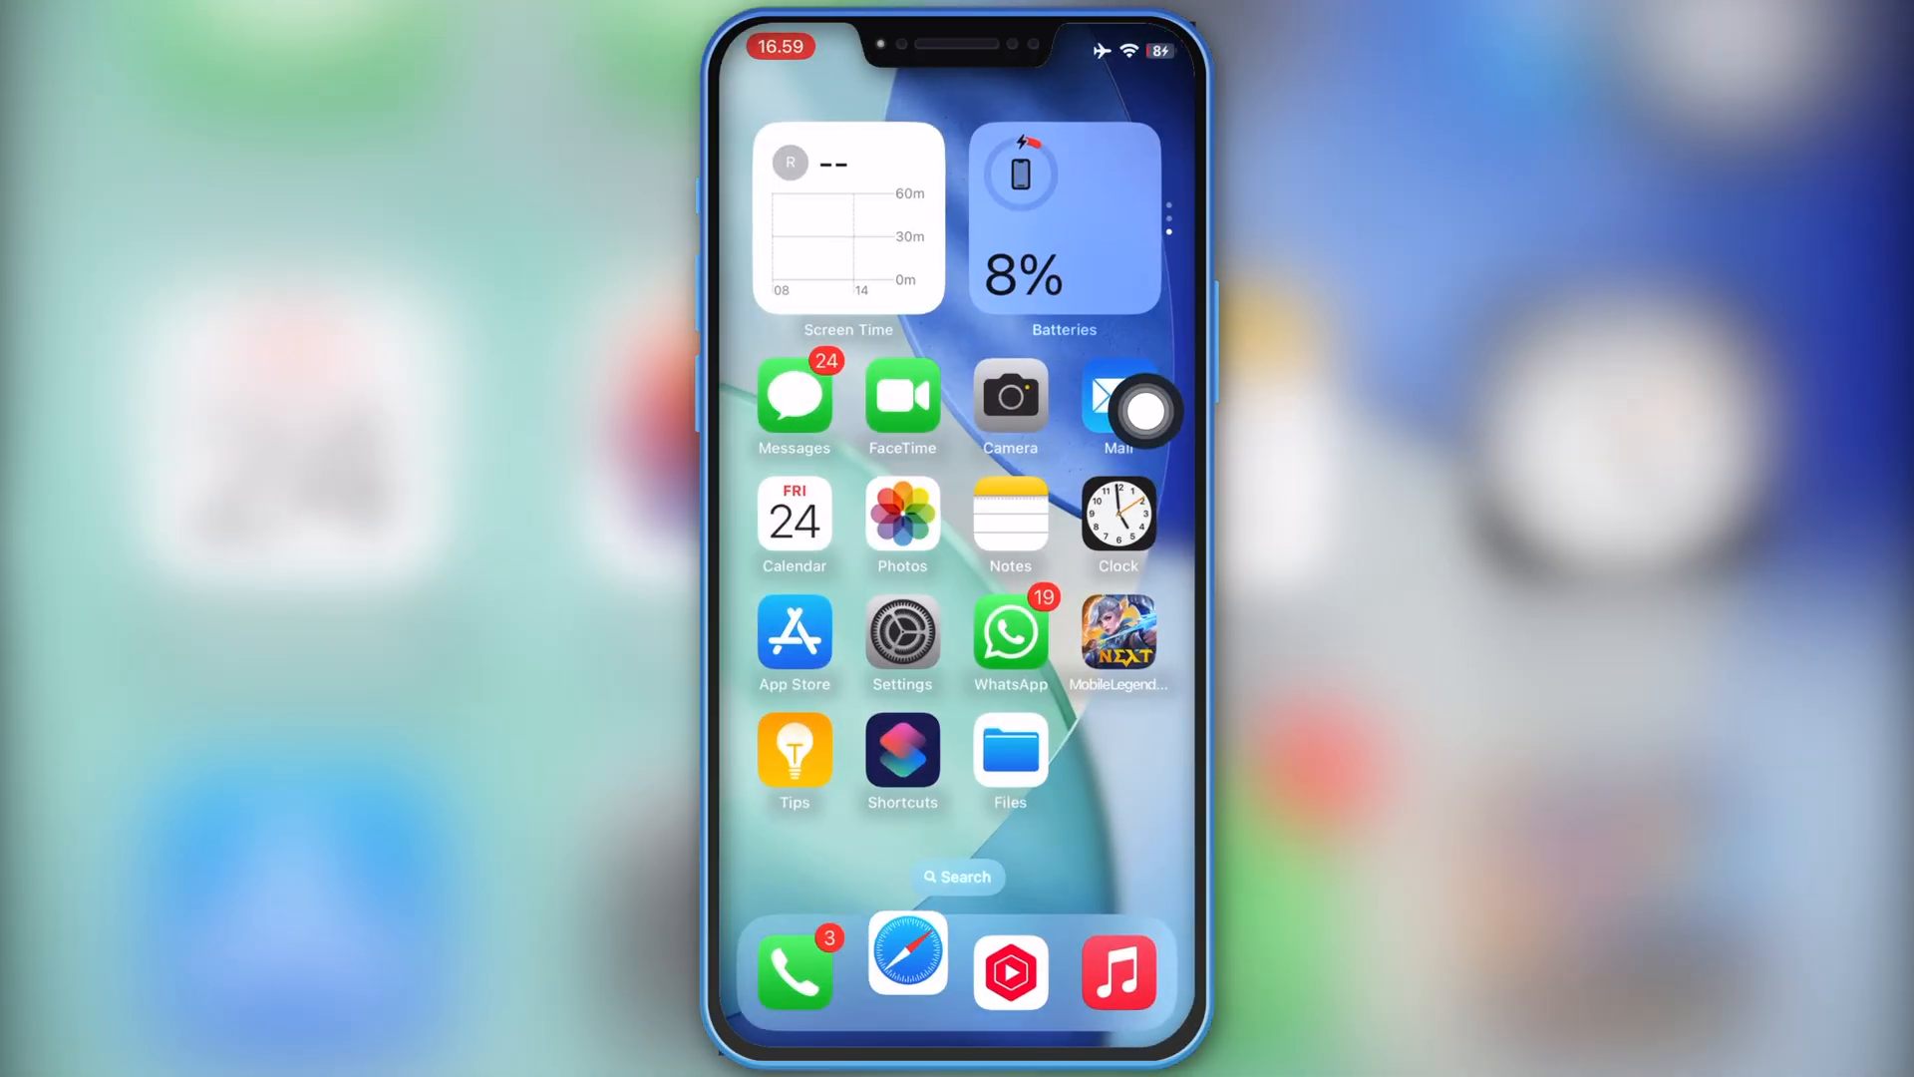
Step: Install the AppleJr v2 Anti-Revoke DNS profile in Settings and reopen the AppleJr store
{"action": "left_click", "coordinate": [902, 633]}
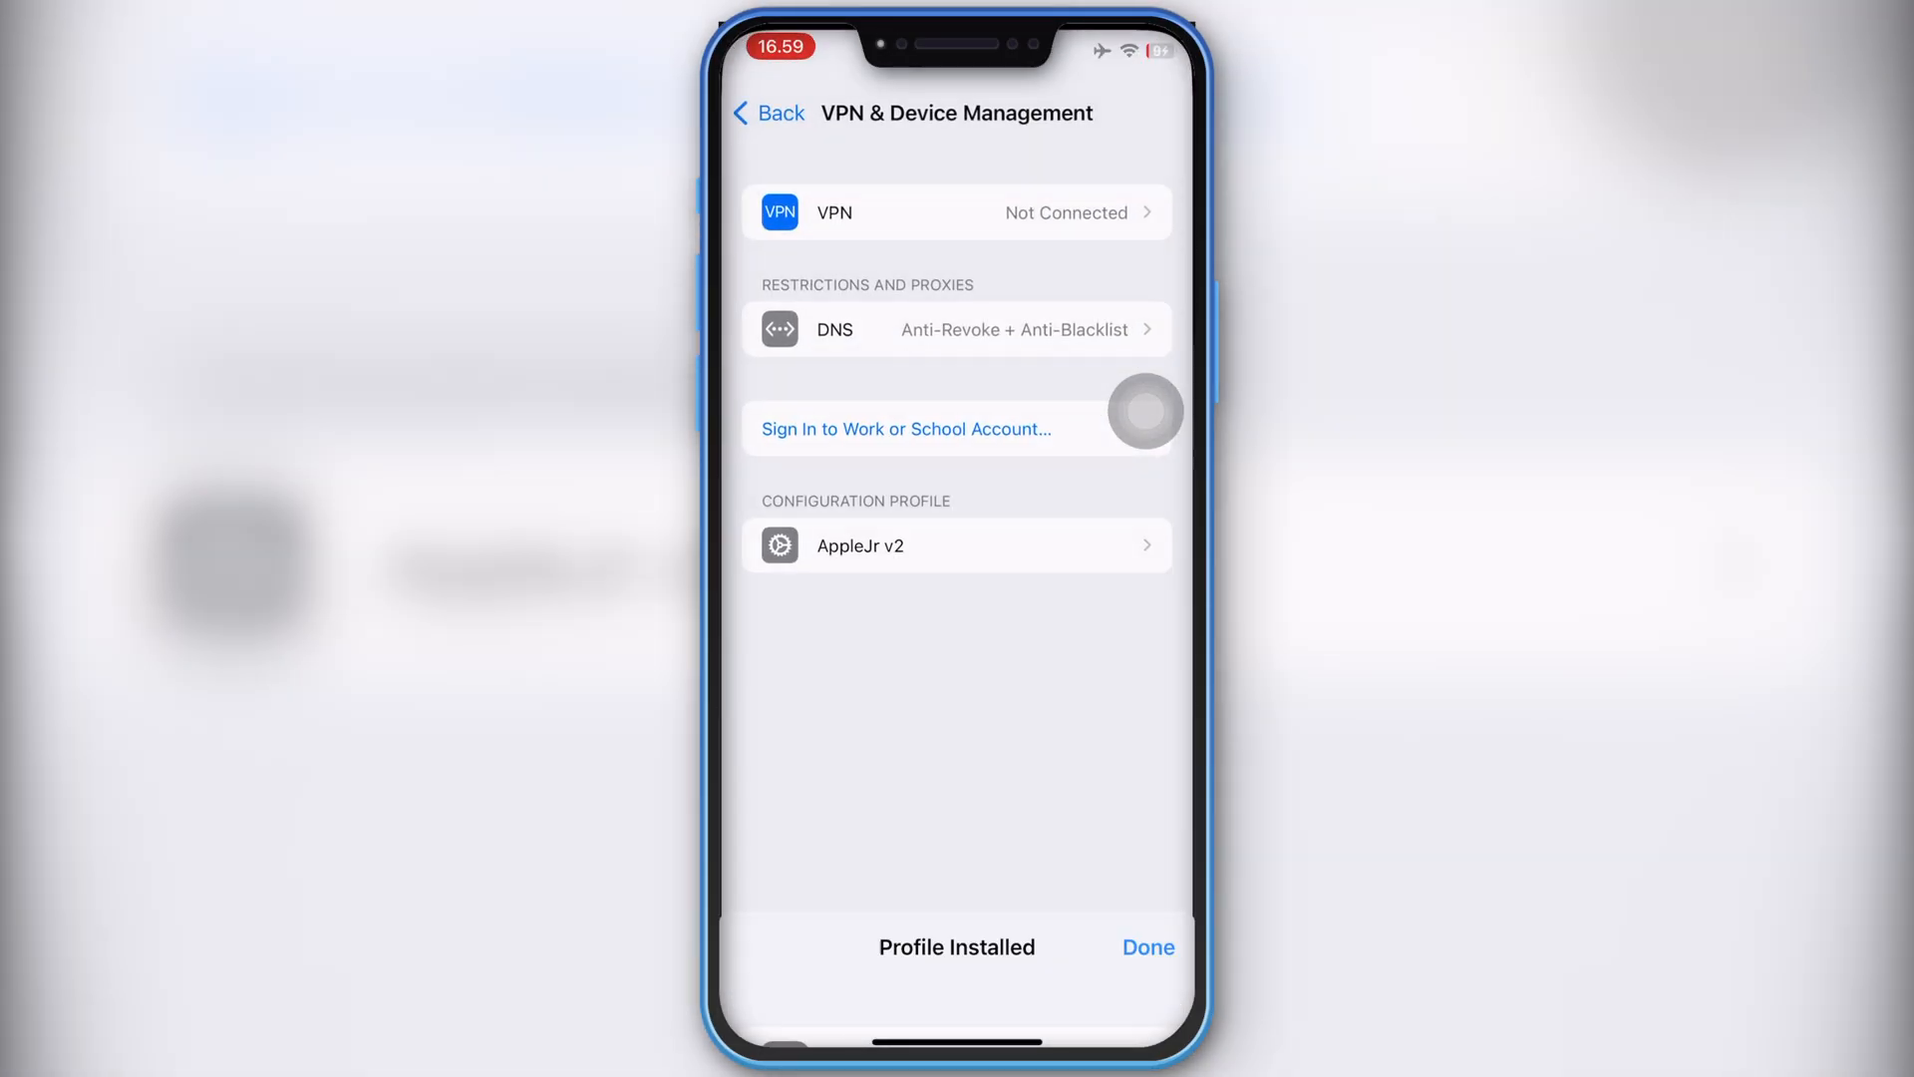
{"action": "left_click", "coordinate": [1163, 946]}
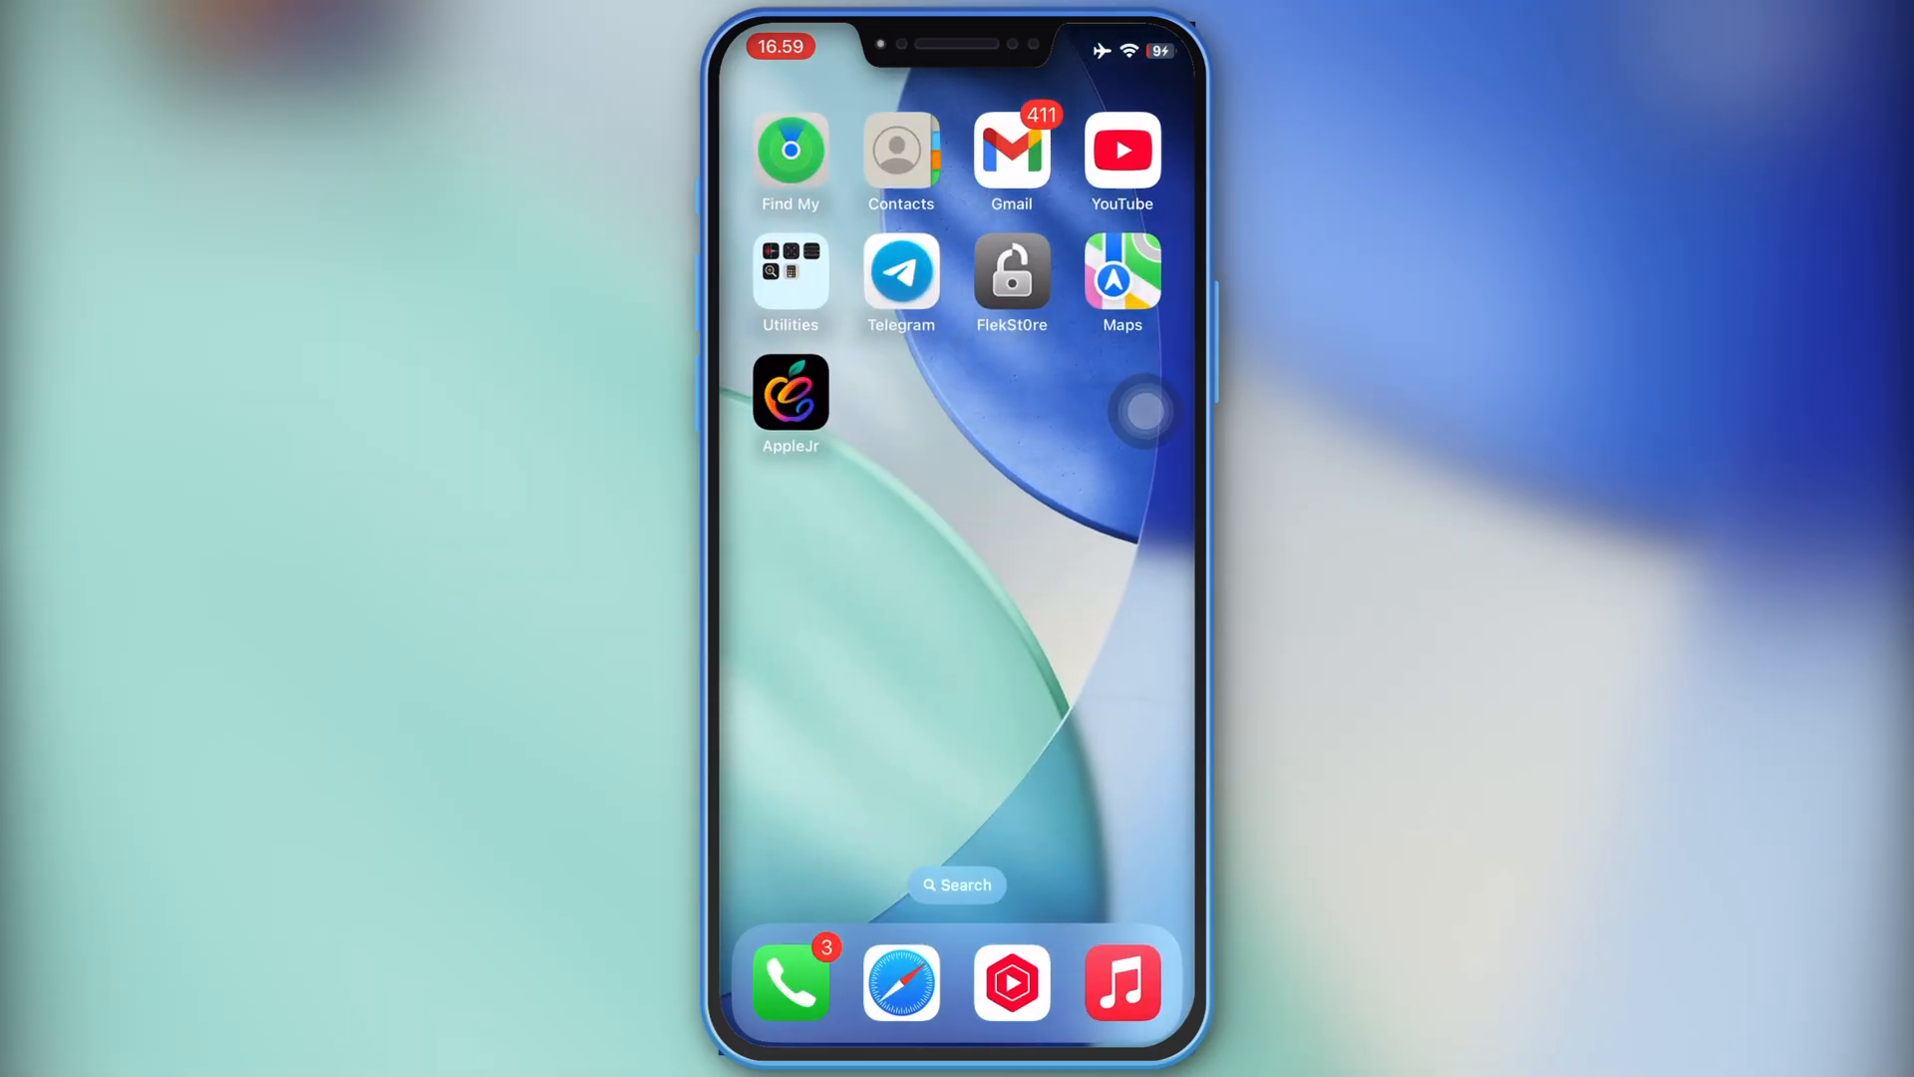
{"action": "left_click", "coordinate": [791, 392]}
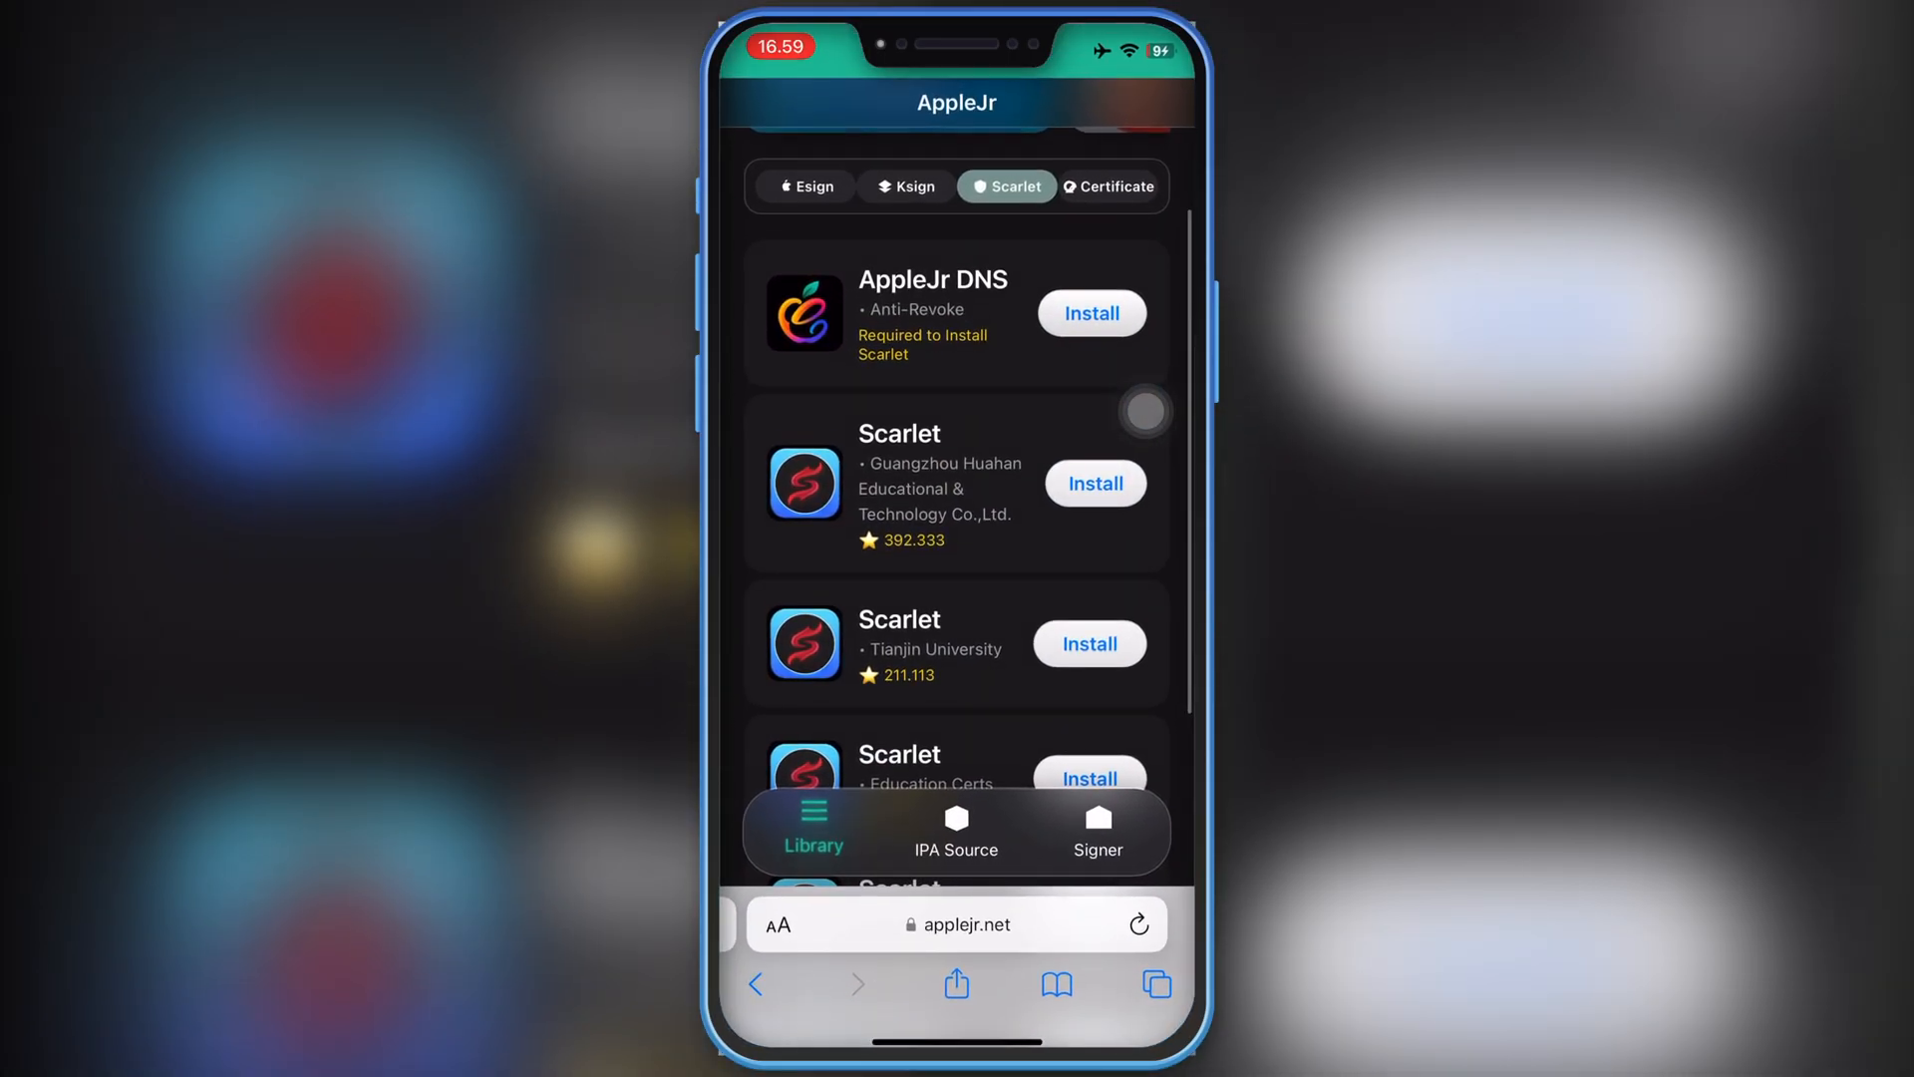
Step: Install the Guangzhou Huahan Educational & Technology Scarlet build and confirm
{"action": "left_click", "coordinate": [1095, 483]}
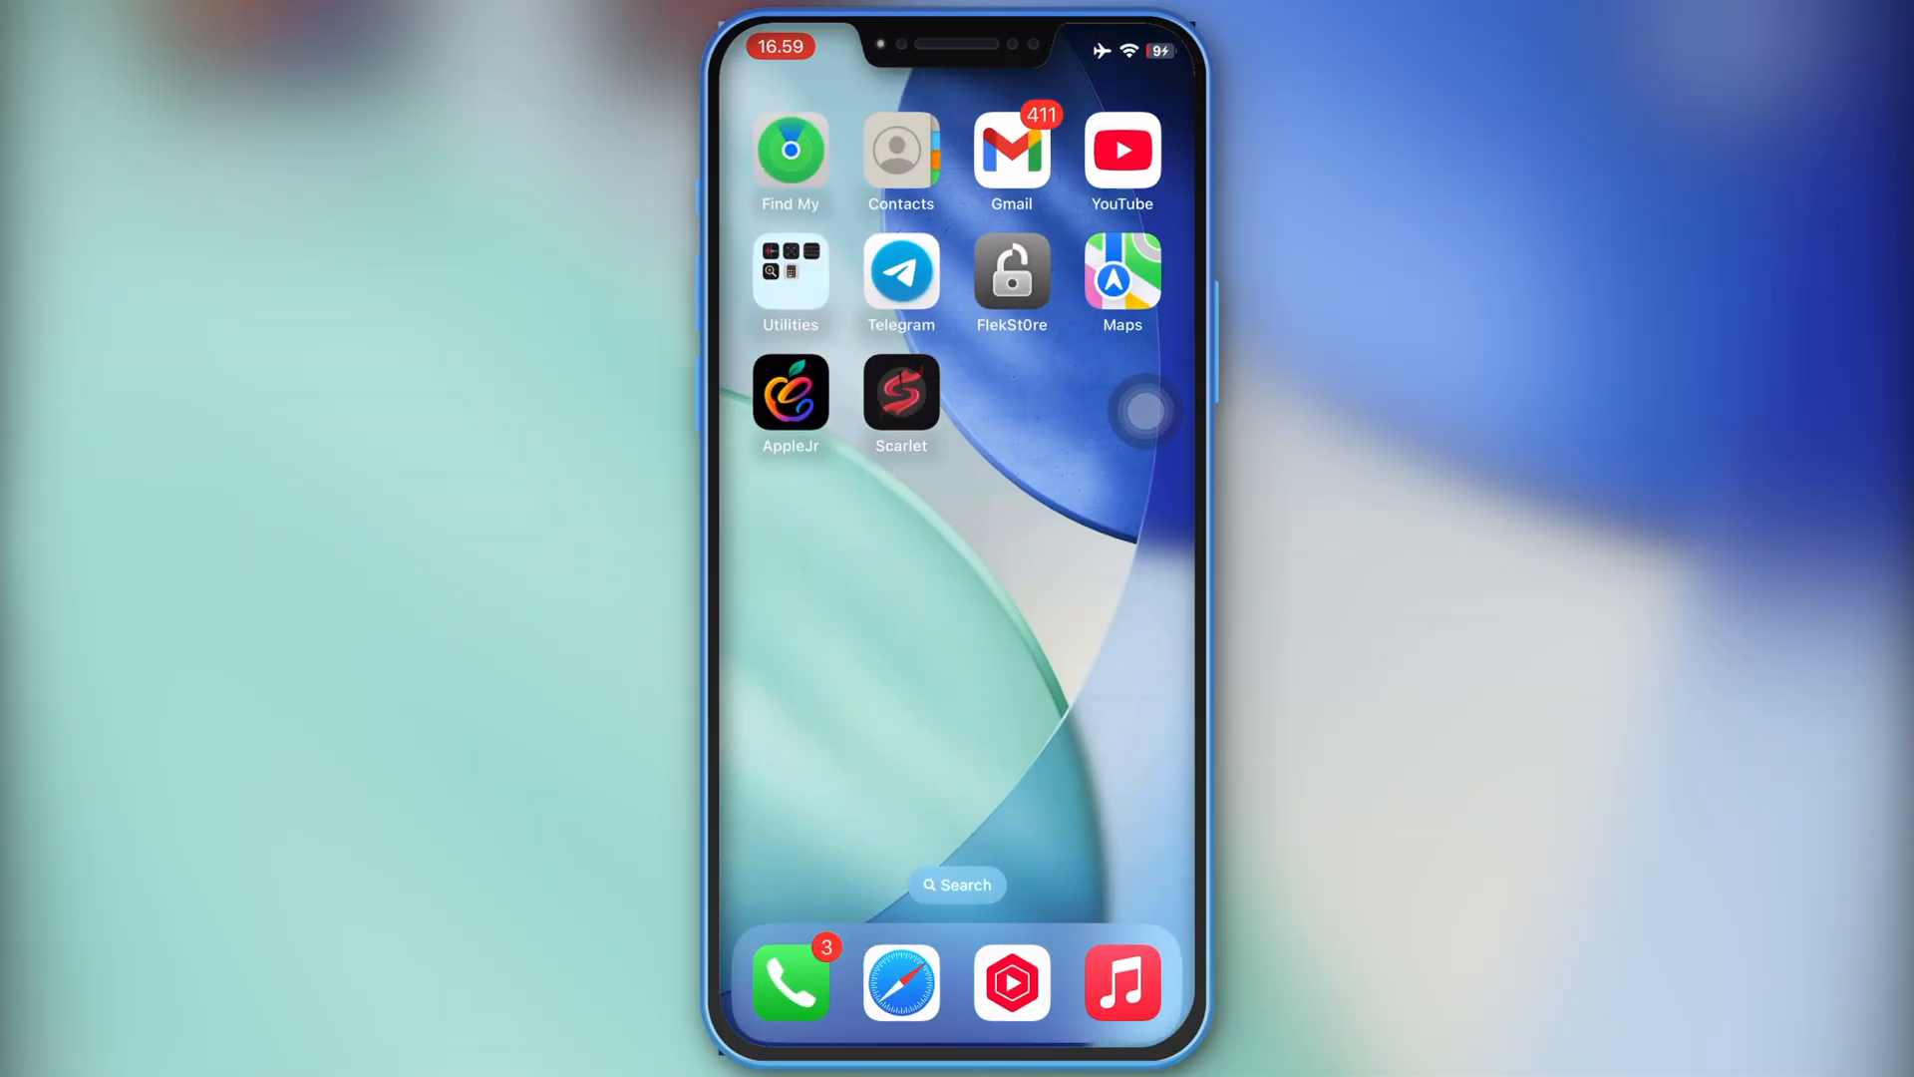
{"action": "left_click", "coordinate": [901, 393]}
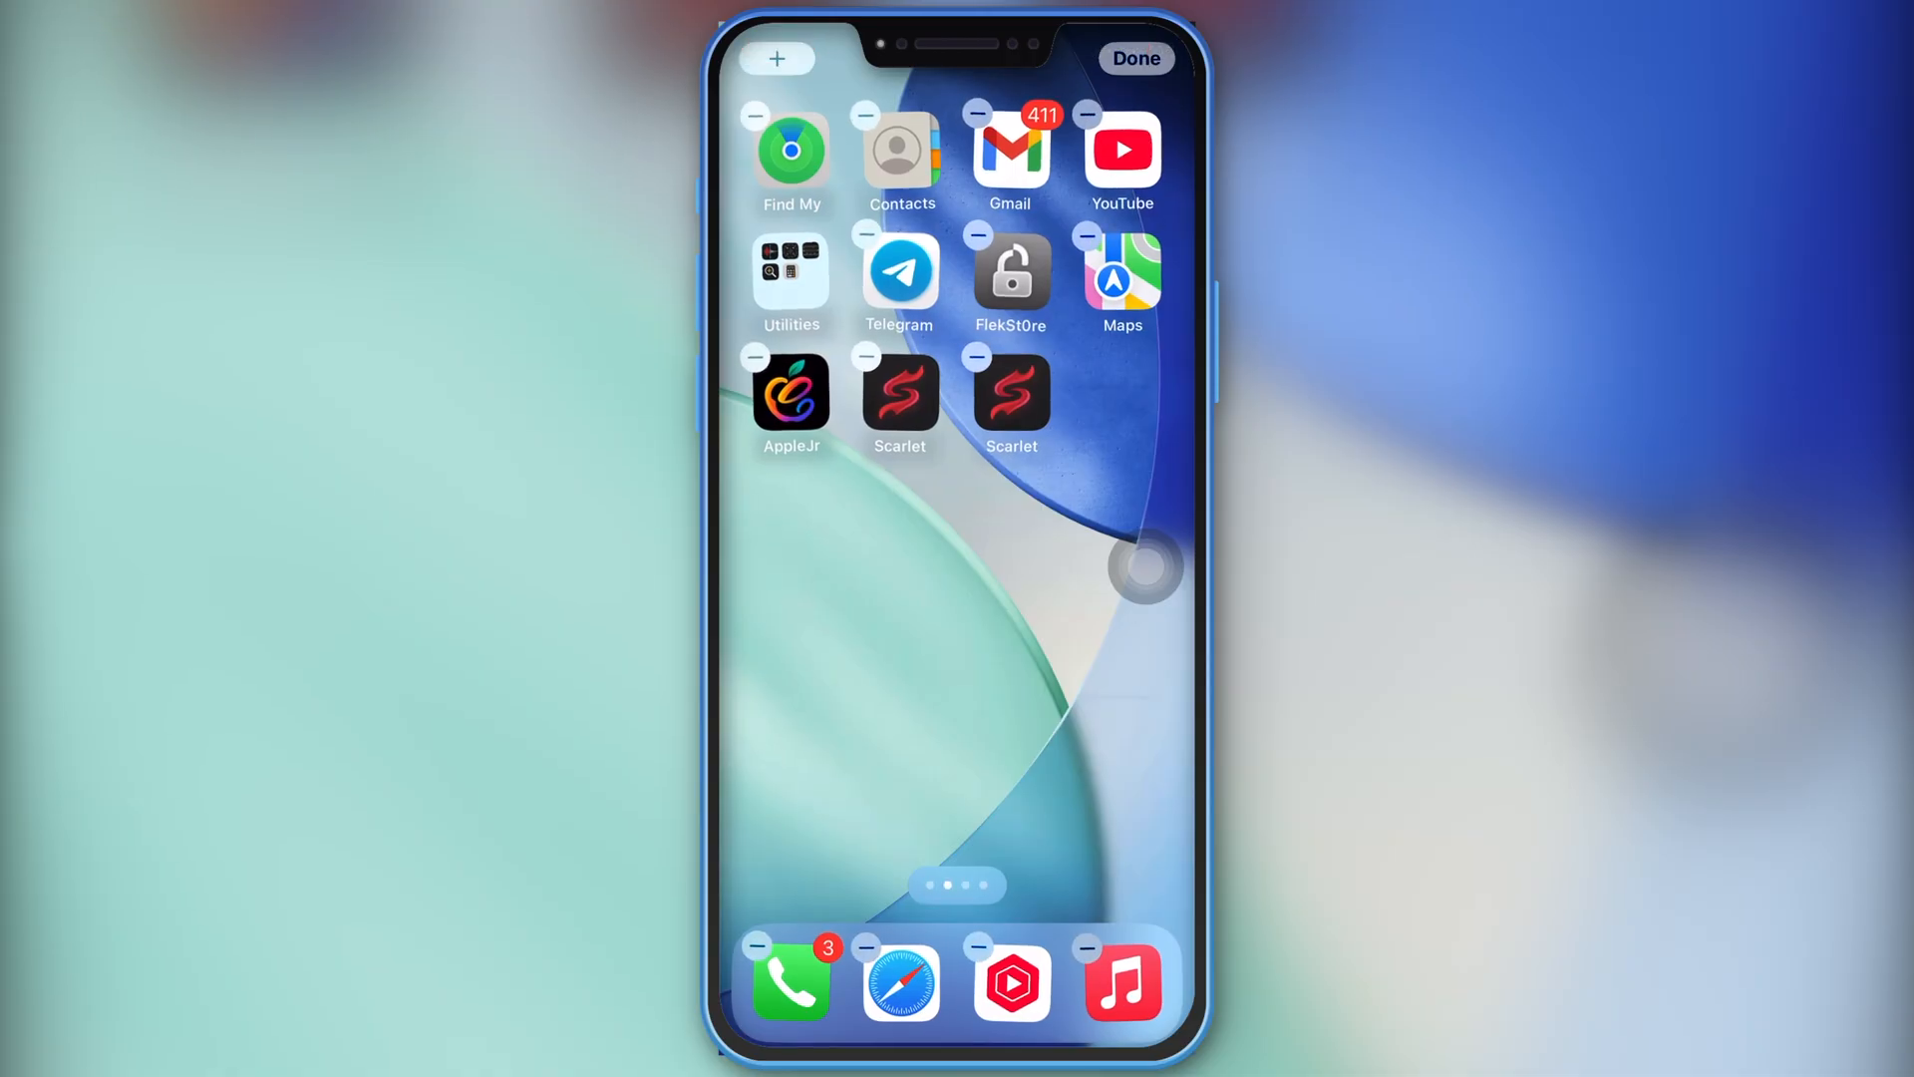
Step: Trust the Guangzhou Huahan enterprise developer under VPN & Device Management
{"action": "left_click", "coordinate": [859, 356]}
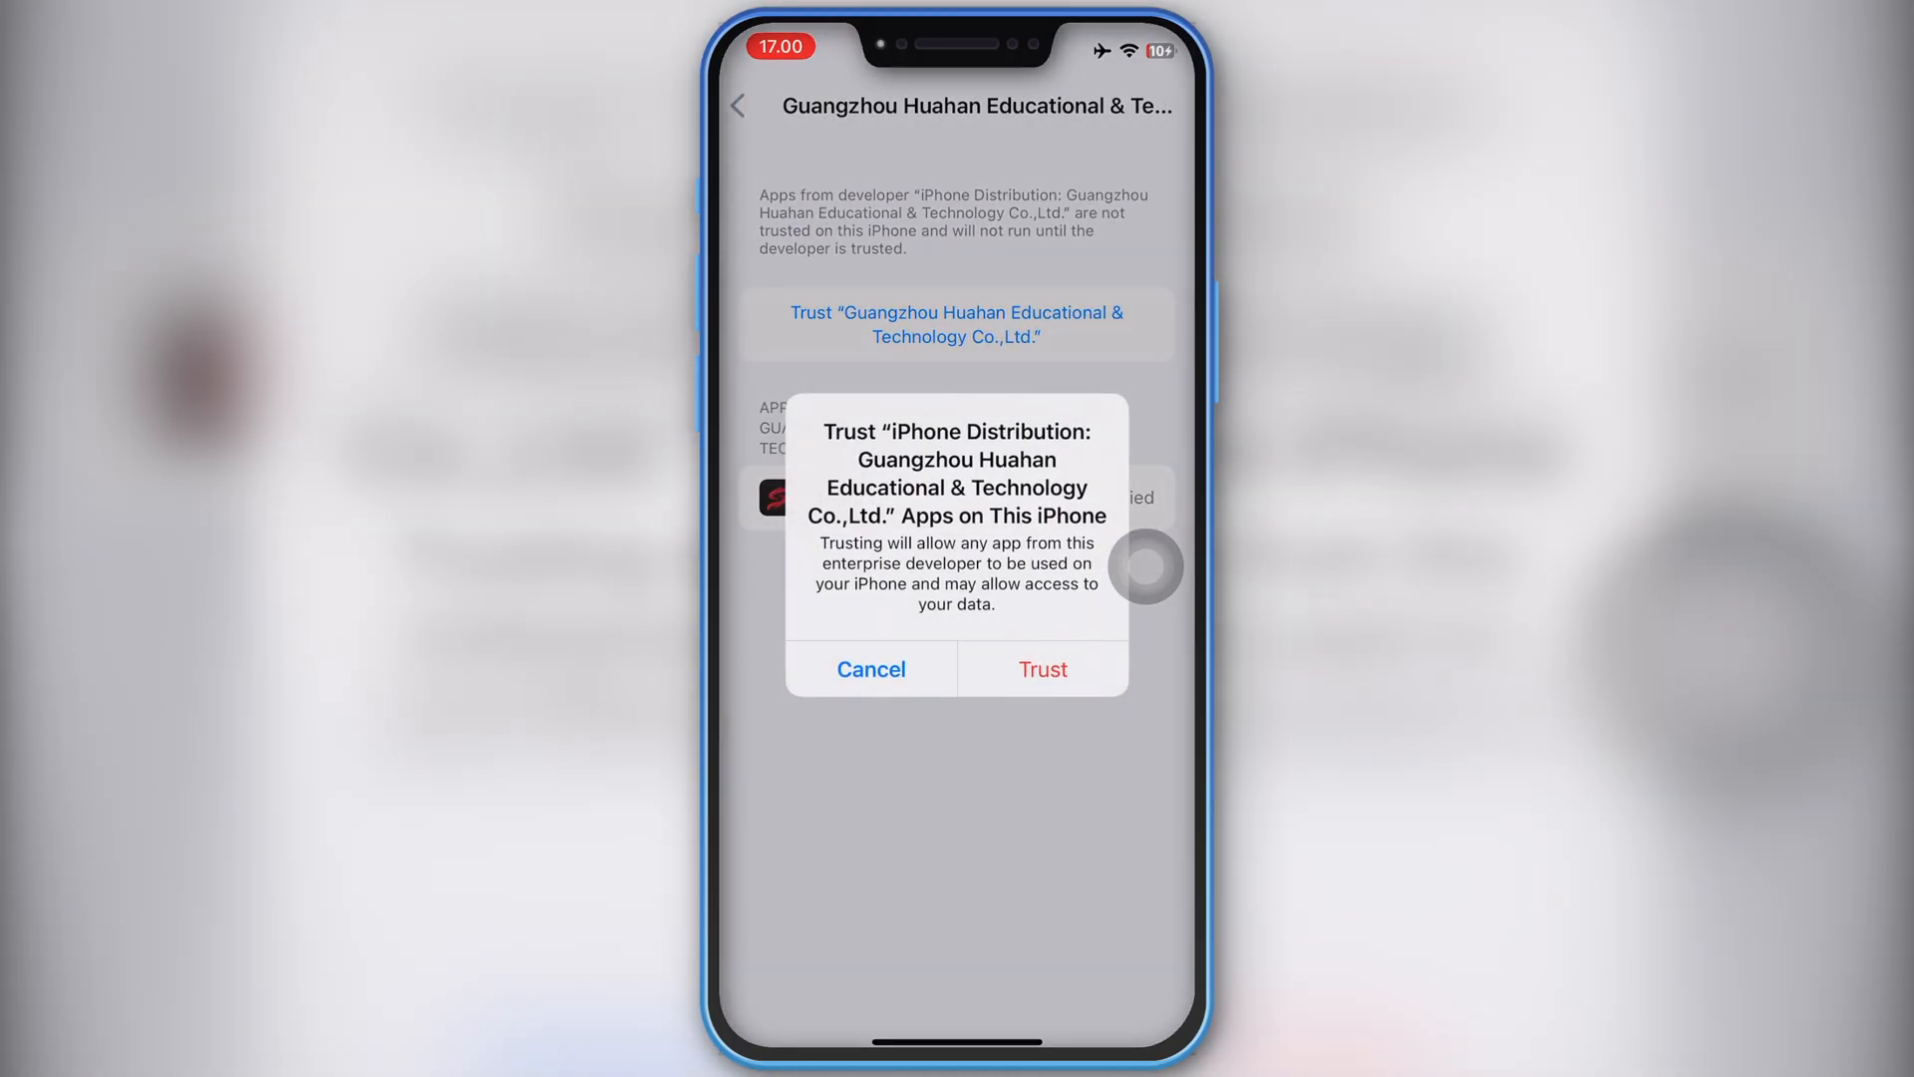
{"action": "left_click", "coordinate": [1043, 669]}
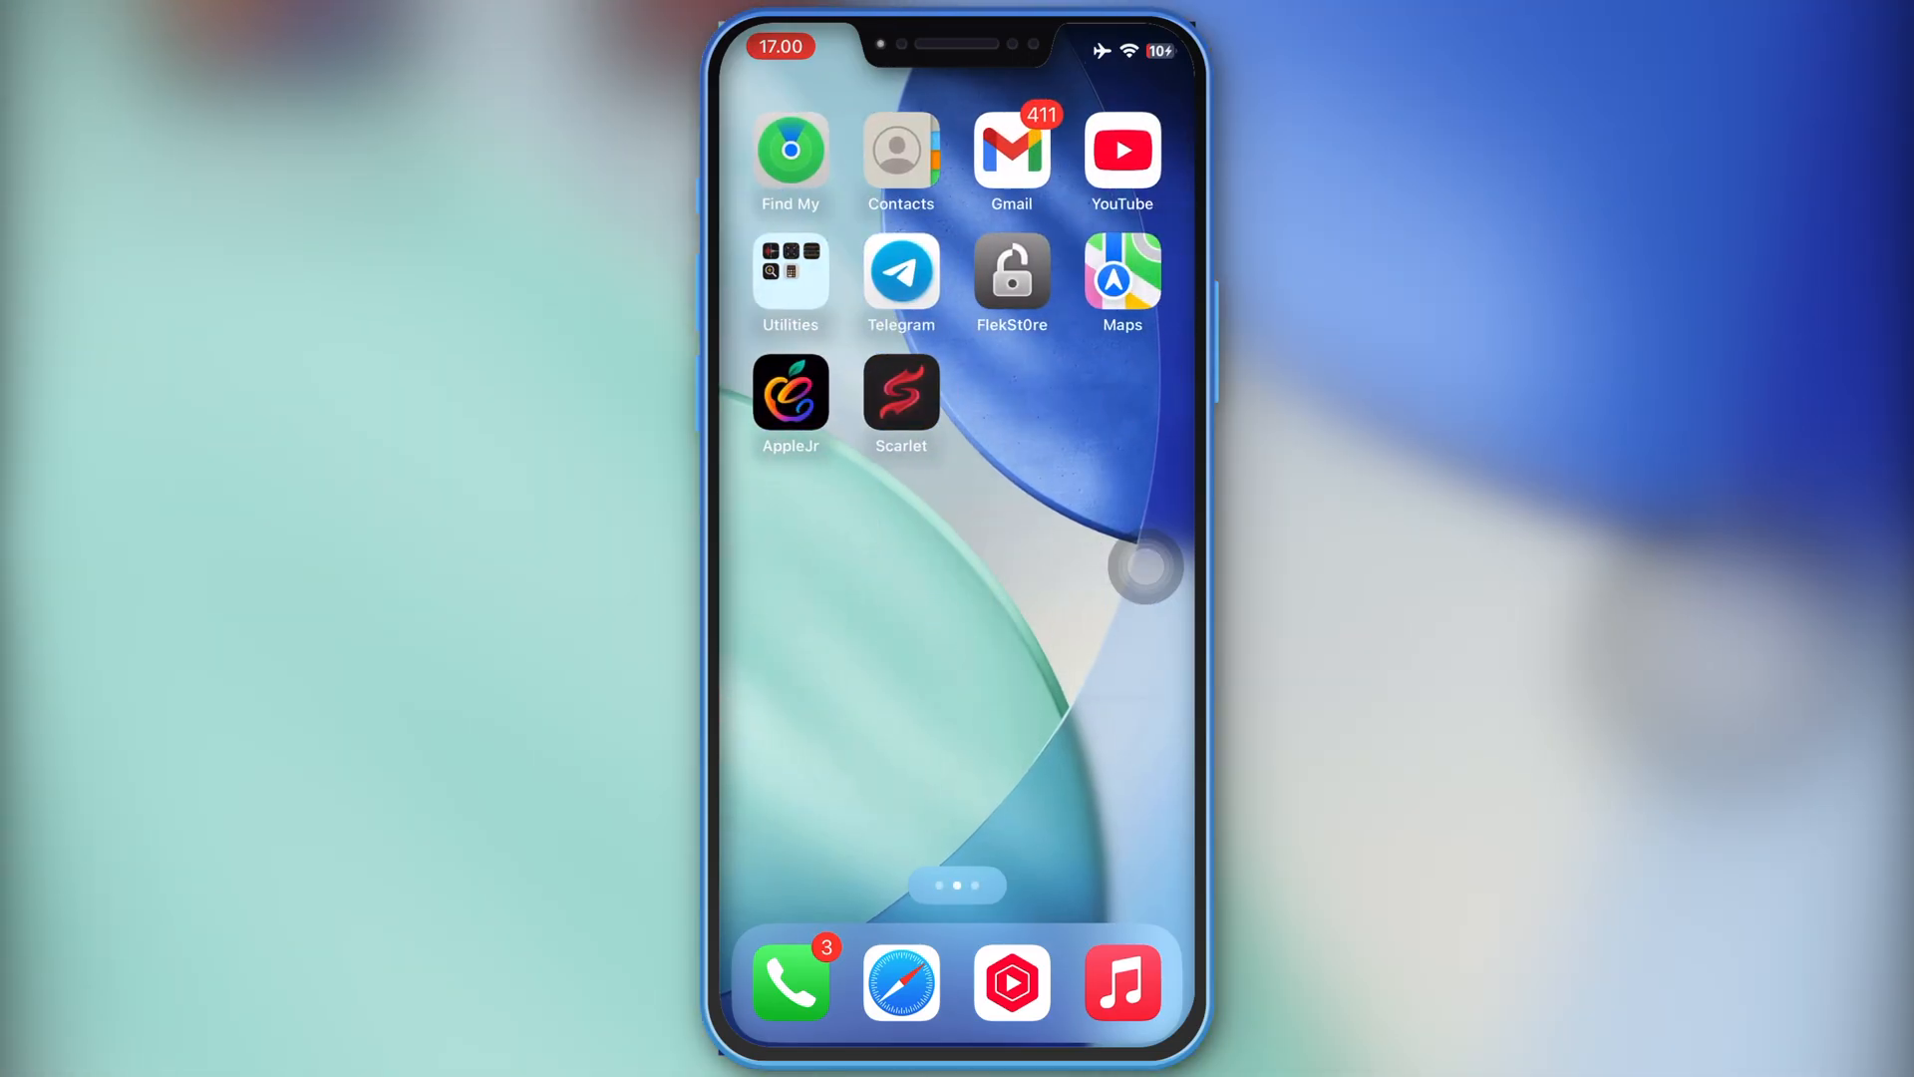
{"action": "left_click", "coordinate": [901, 395]}
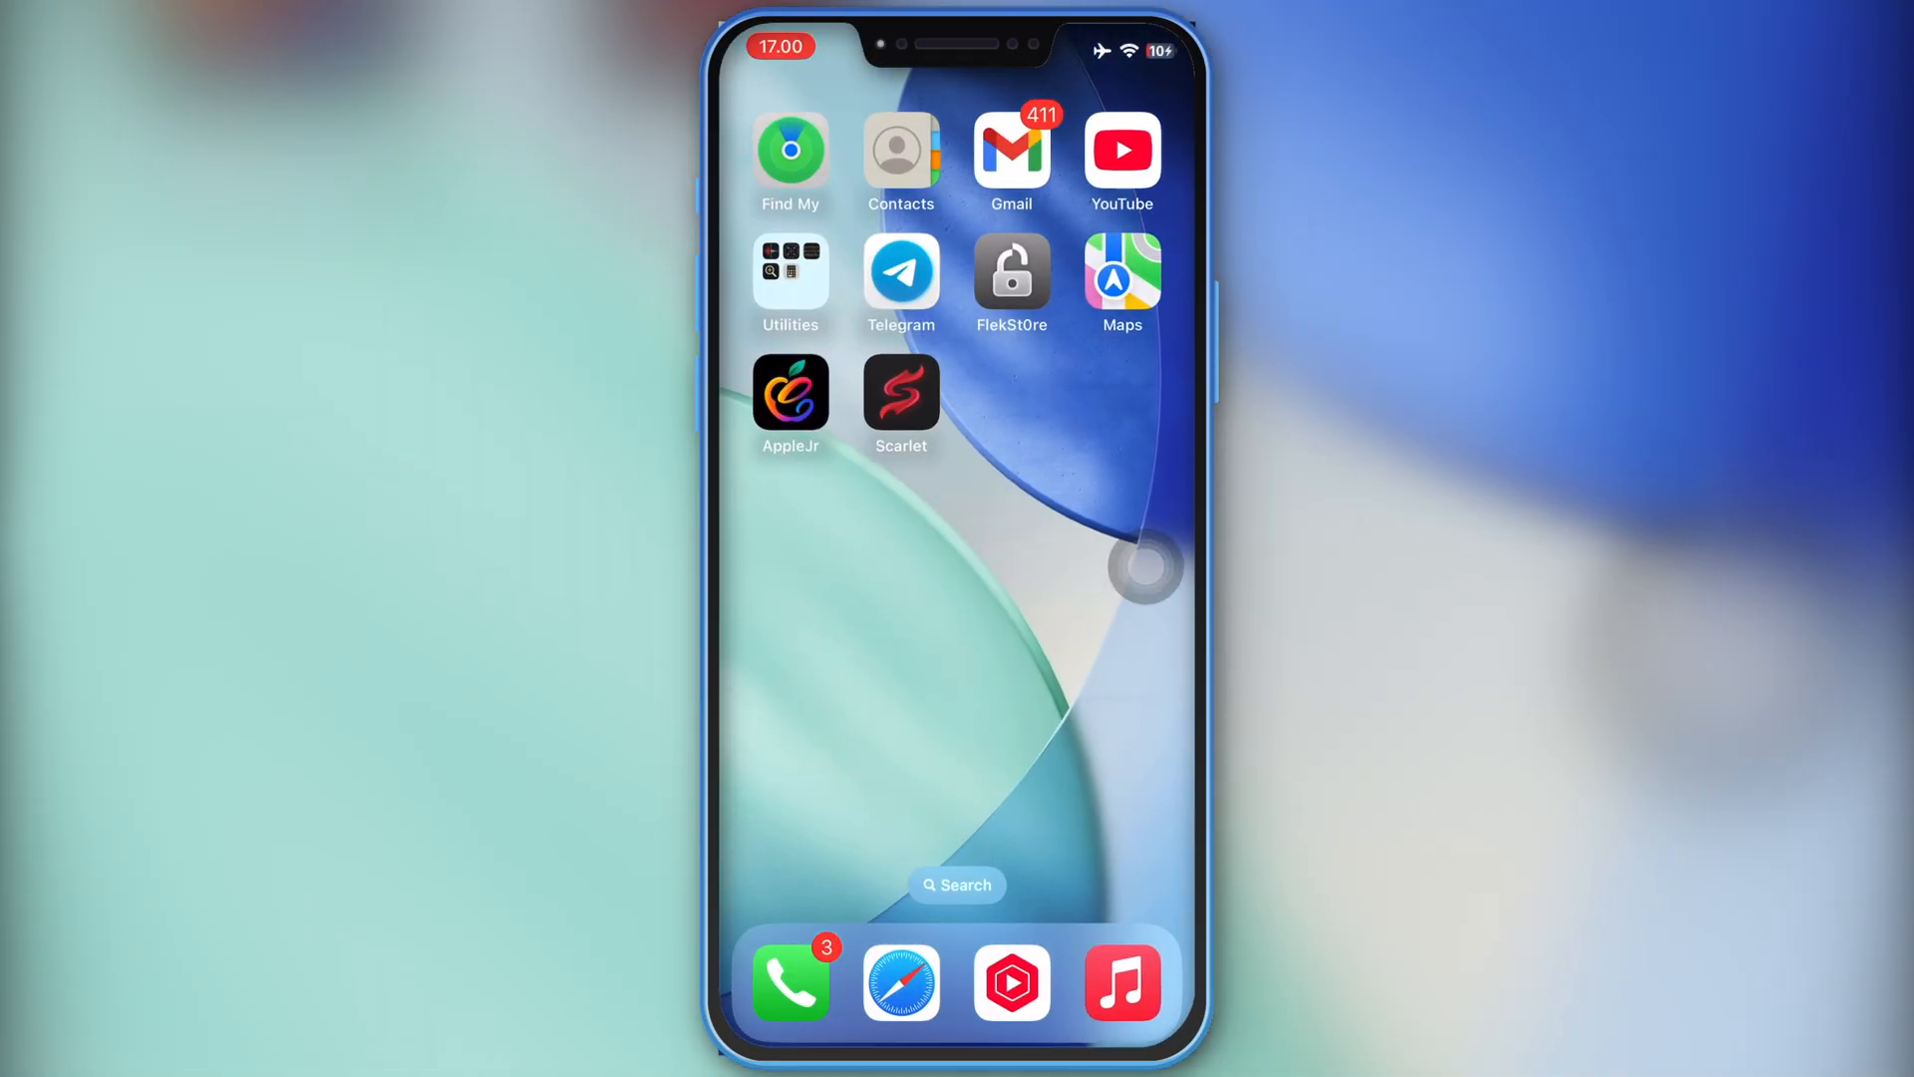
{"action": "left_click", "coordinate": [901, 393]}
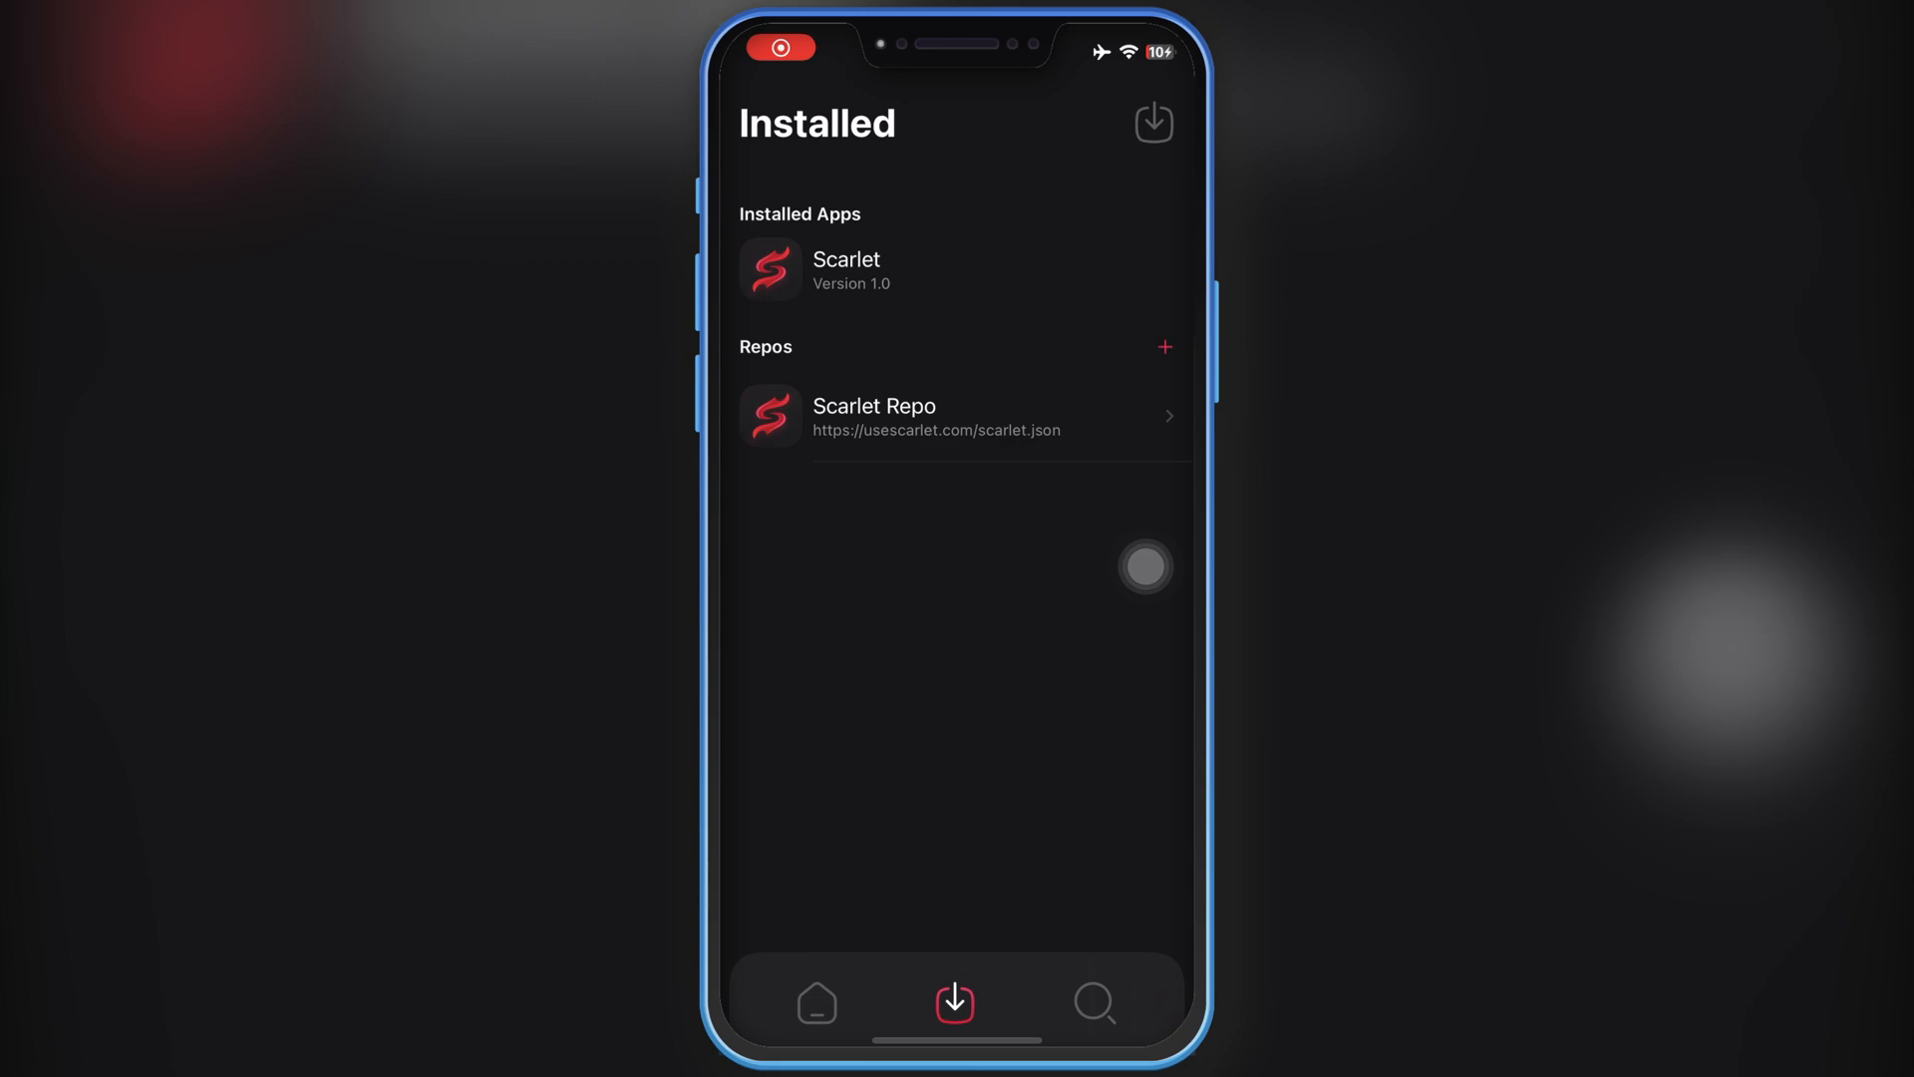
{"action": "left_click", "coordinate": [1156, 123]}
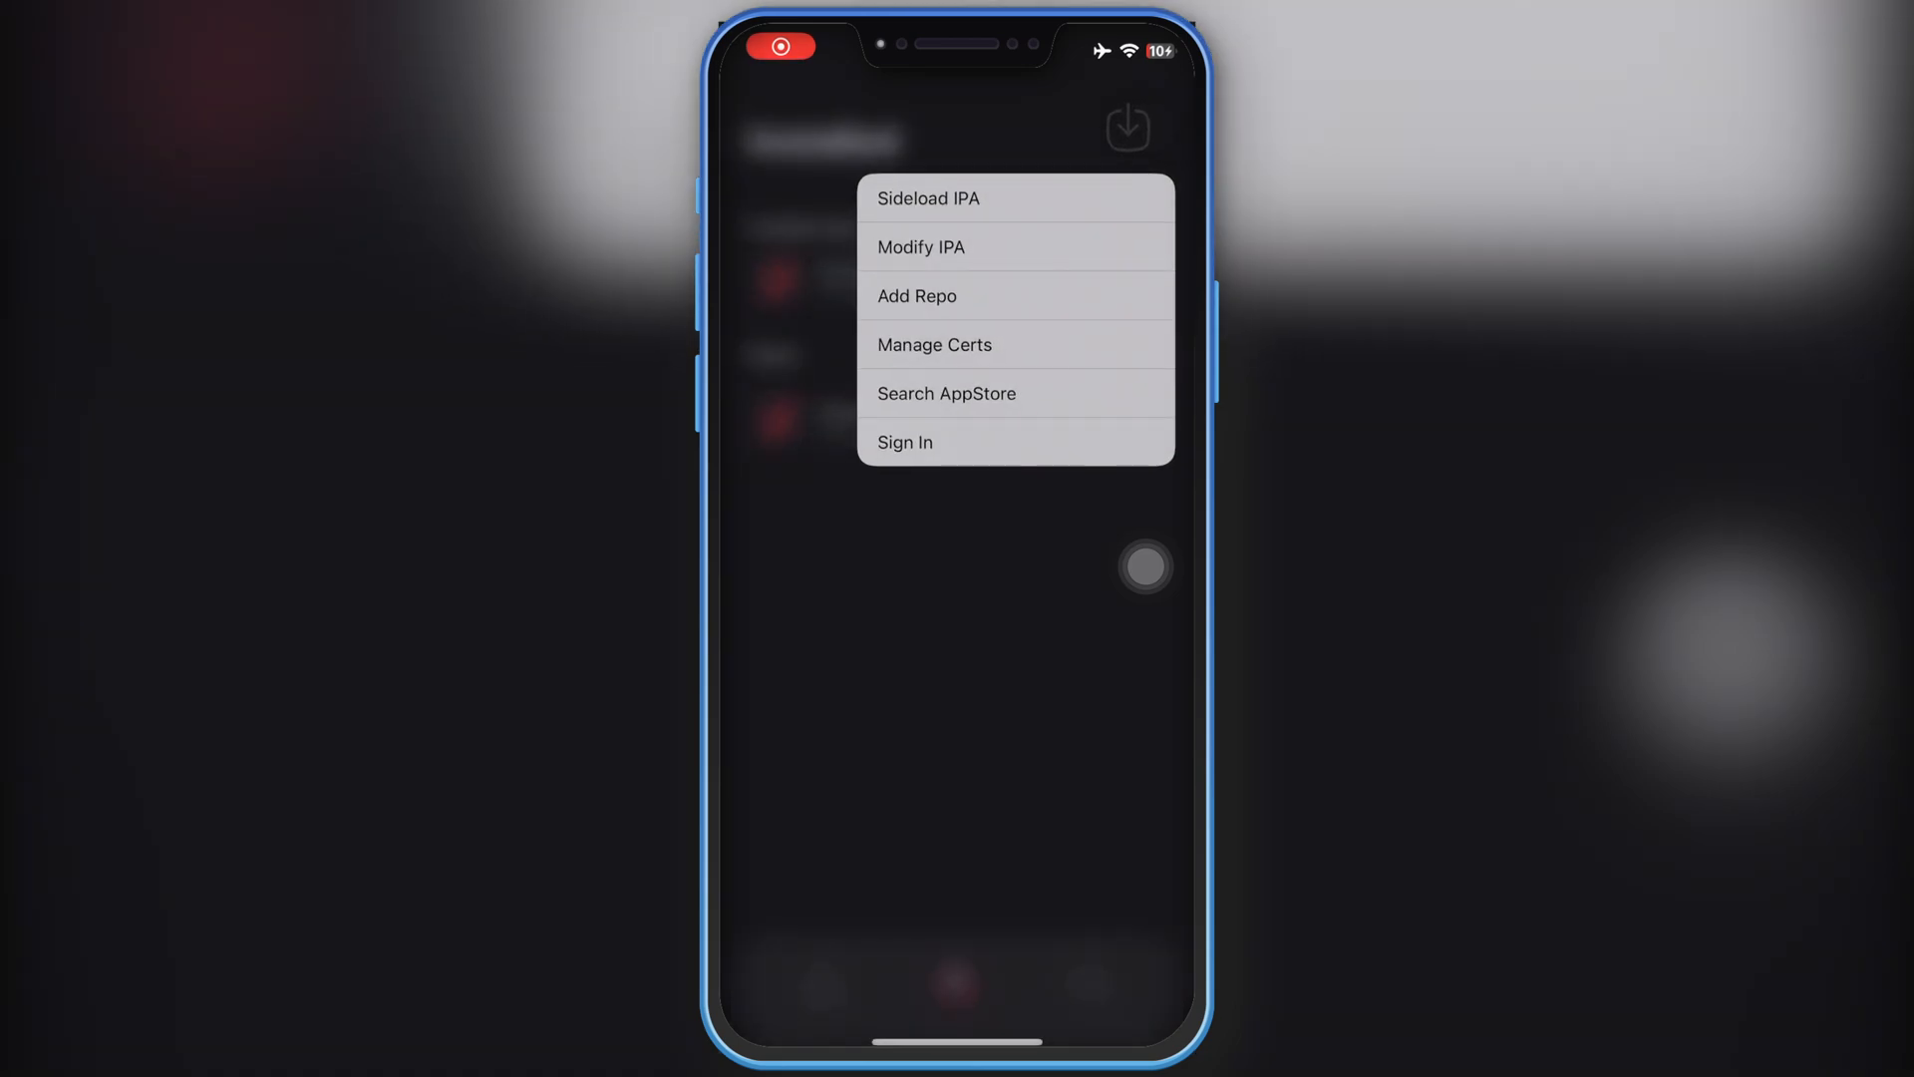
{"action": "left_click", "coordinate": [934, 344]}
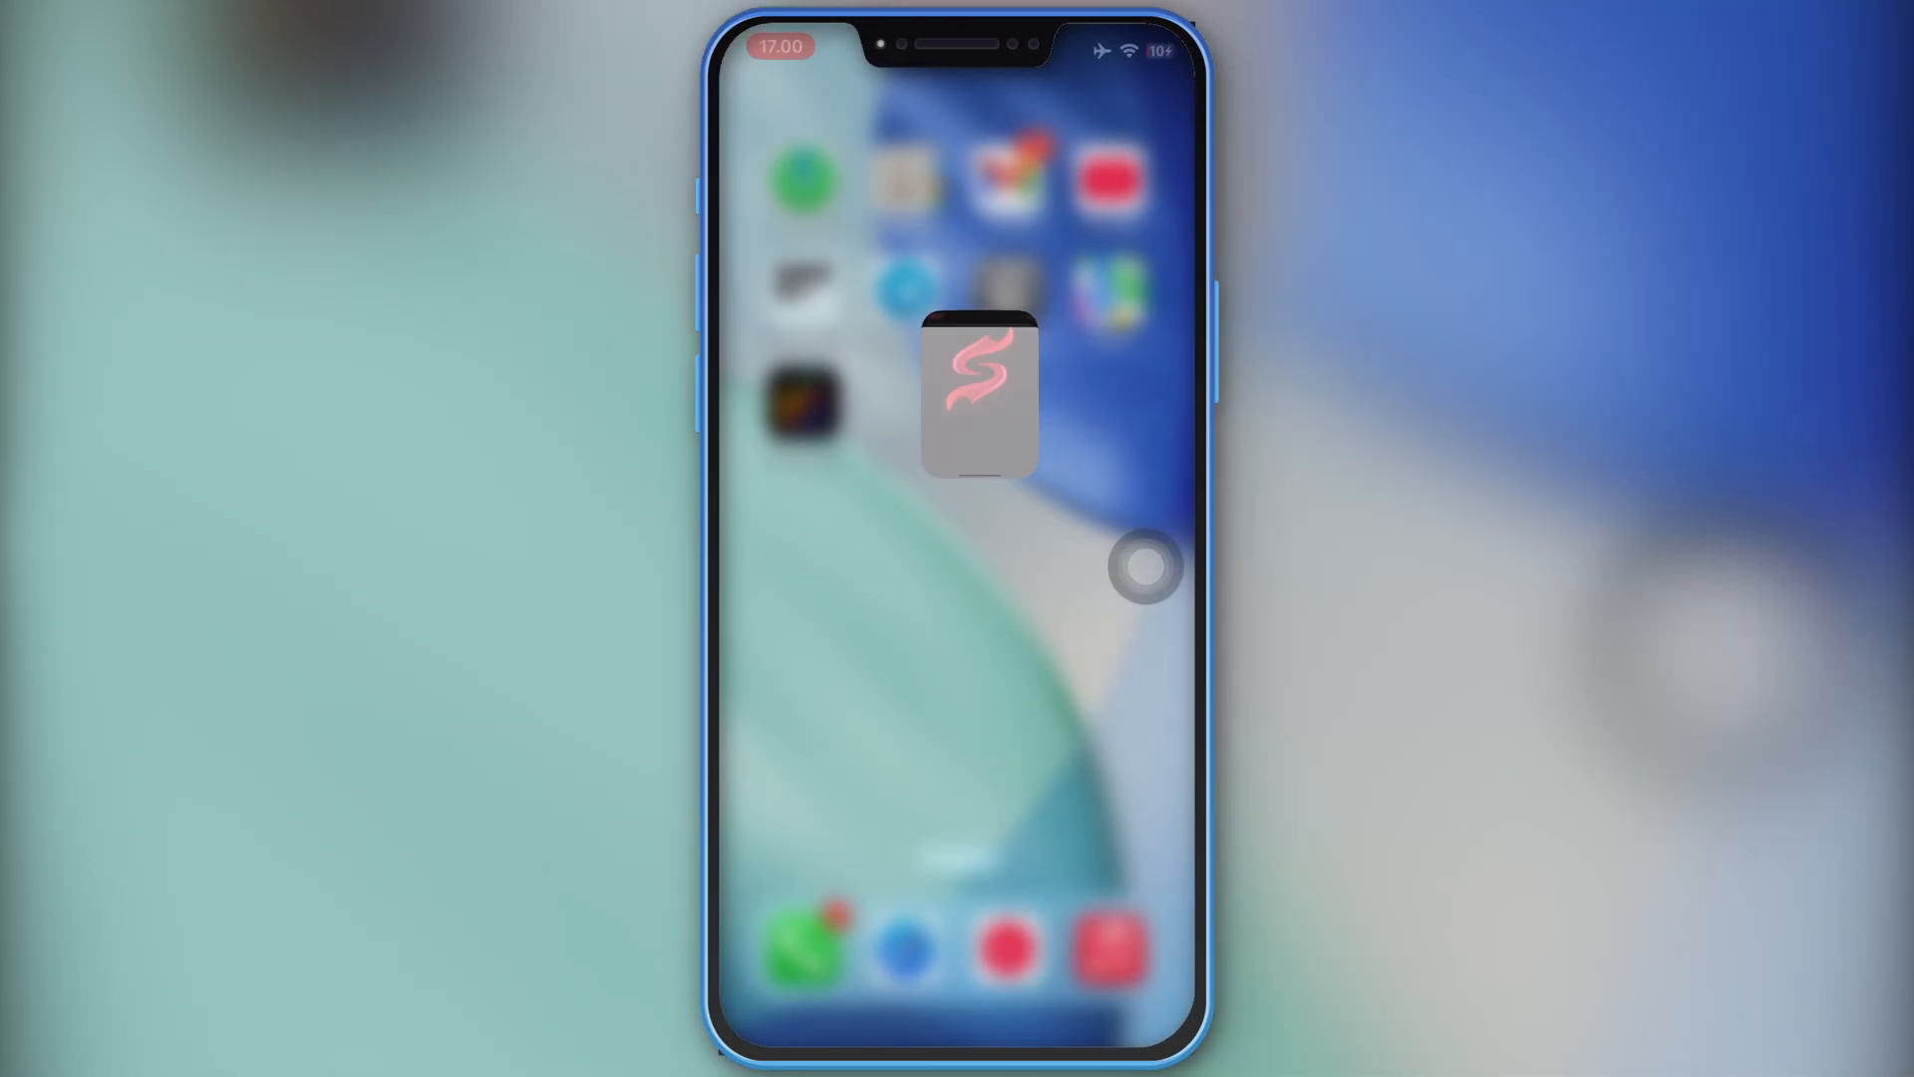
{"action": "left_click", "coordinate": [974, 399]}
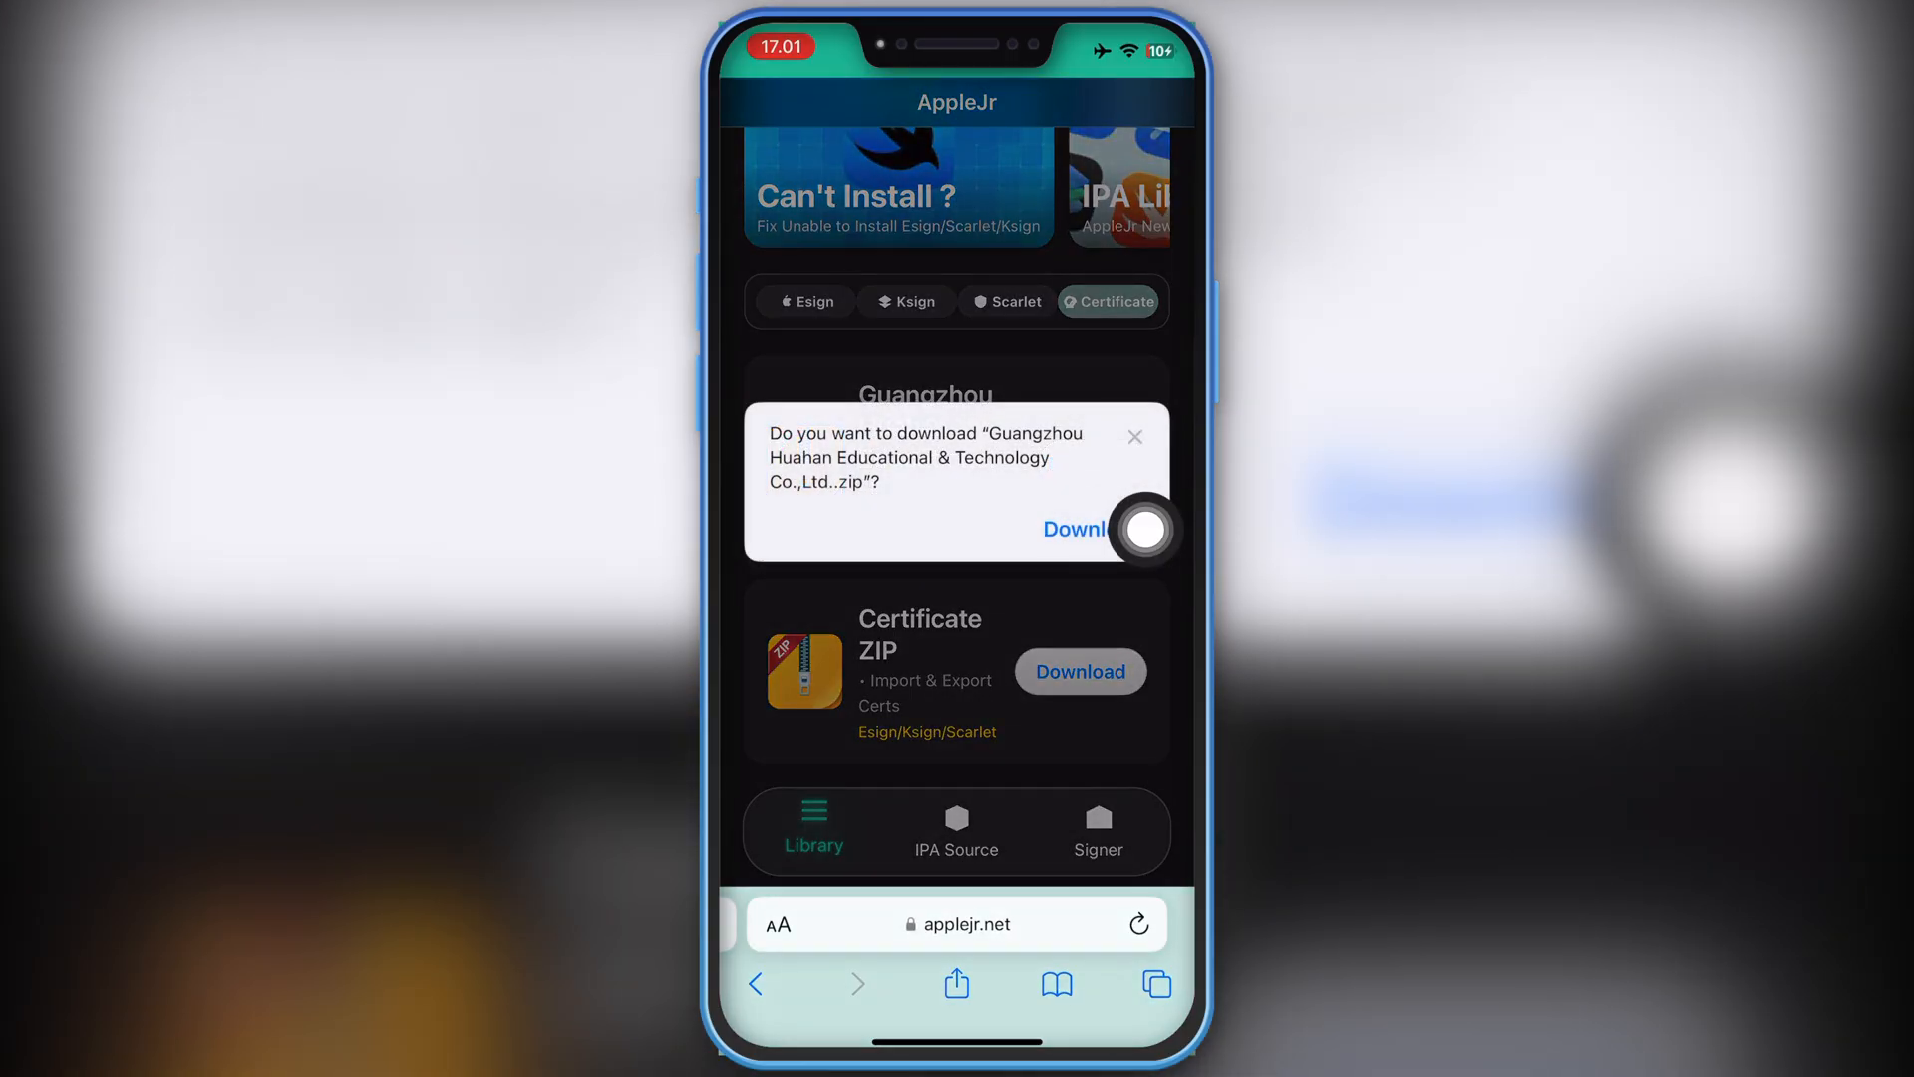
Step: Confirm downloading the Guangzhou Huahan certificate zip from AppleJr's Certificate tab
{"action": "left_click", "coordinate": [1075, 528]}
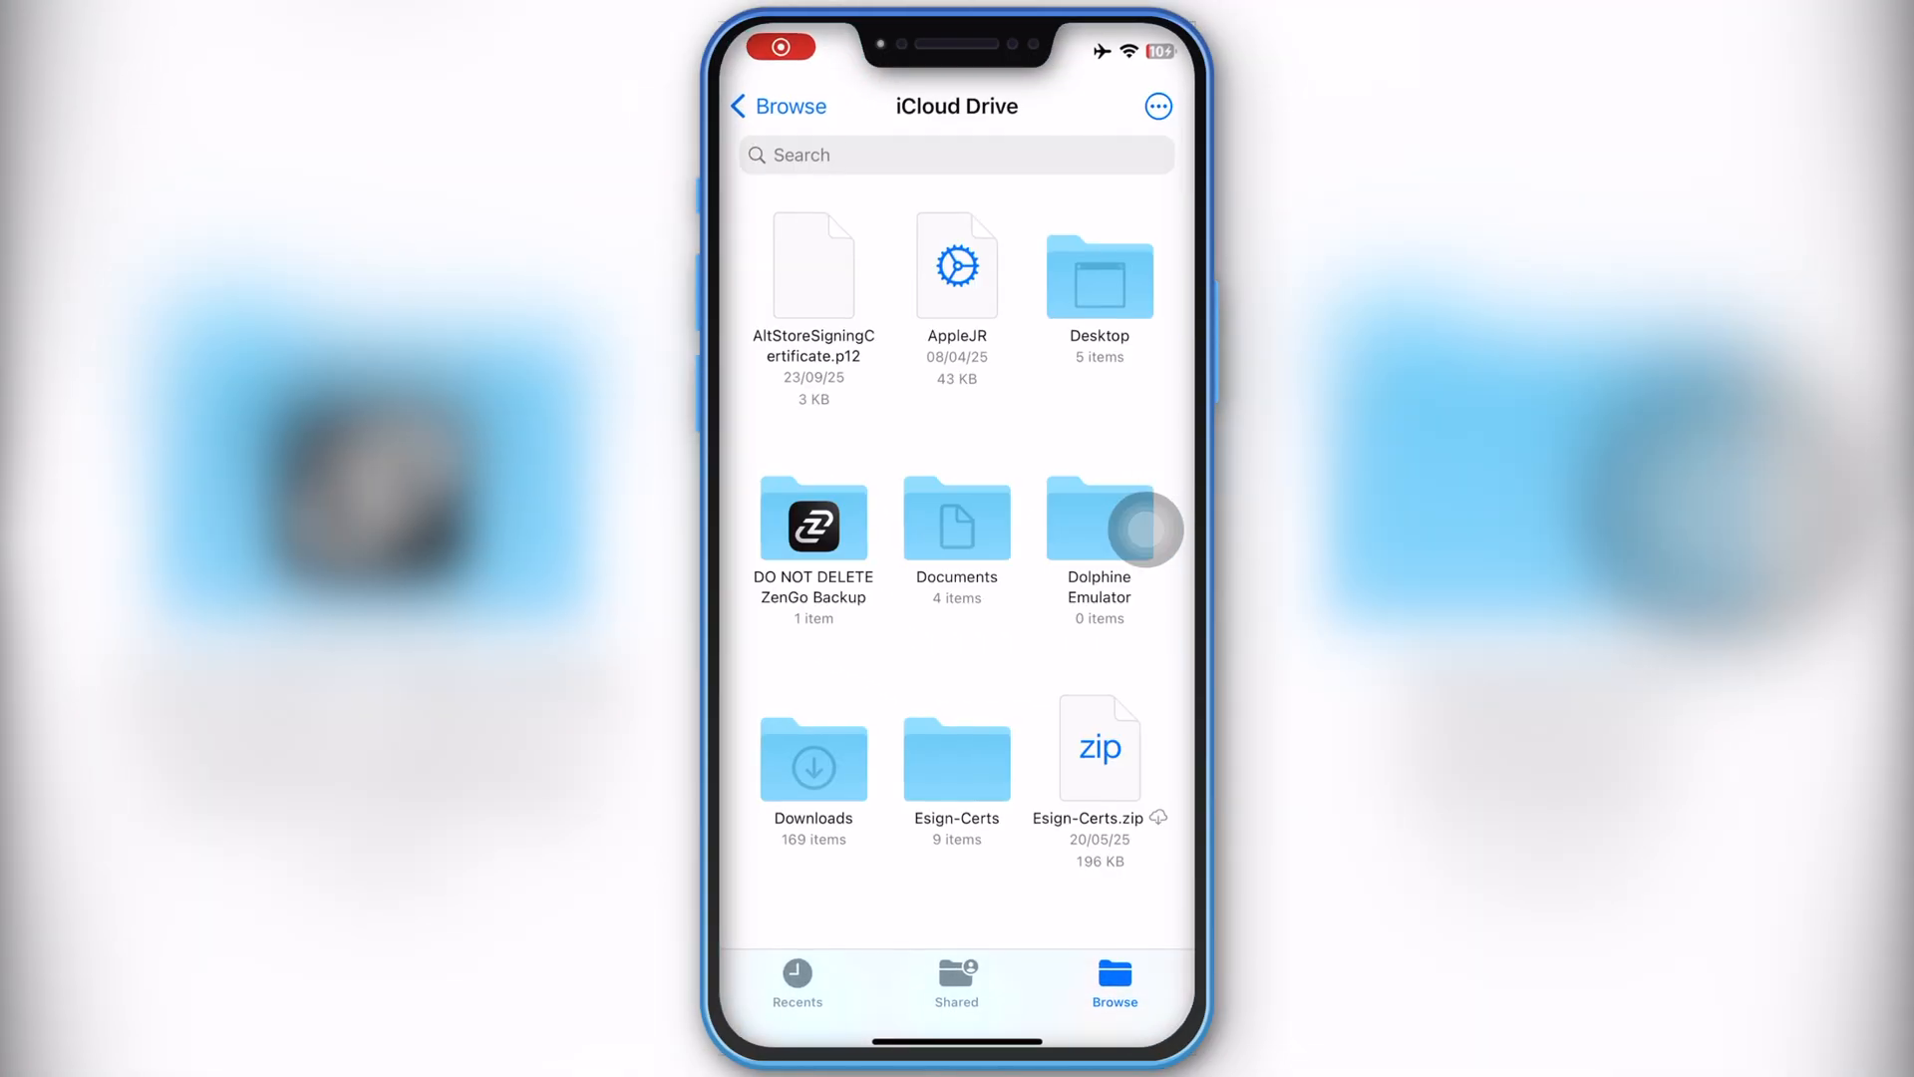
Step: Extract the Guangzhou Huahan zip in iCloud Drive > Downloads into its certificate folder
{"action": "left_click", "coordinate": [813, 763]}
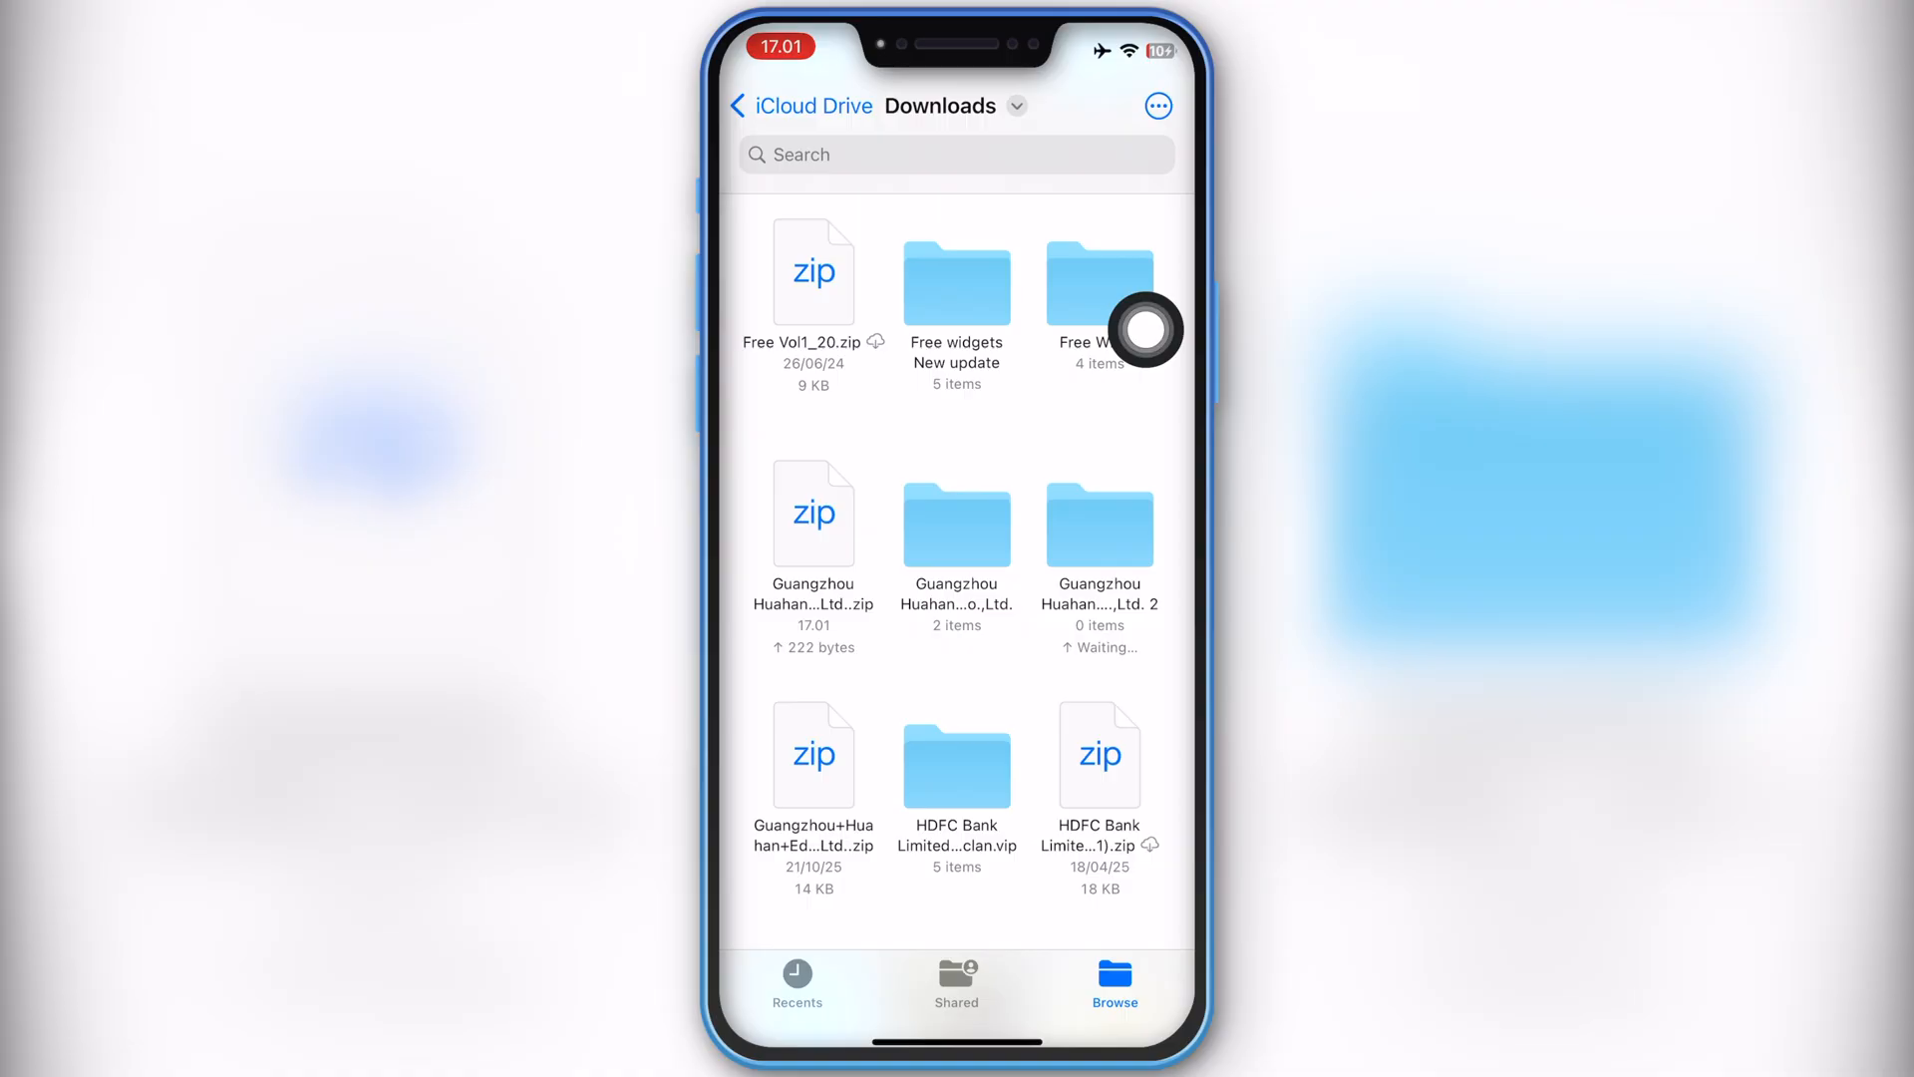
{"action": "left_click", "coordinate": [956, 526]}
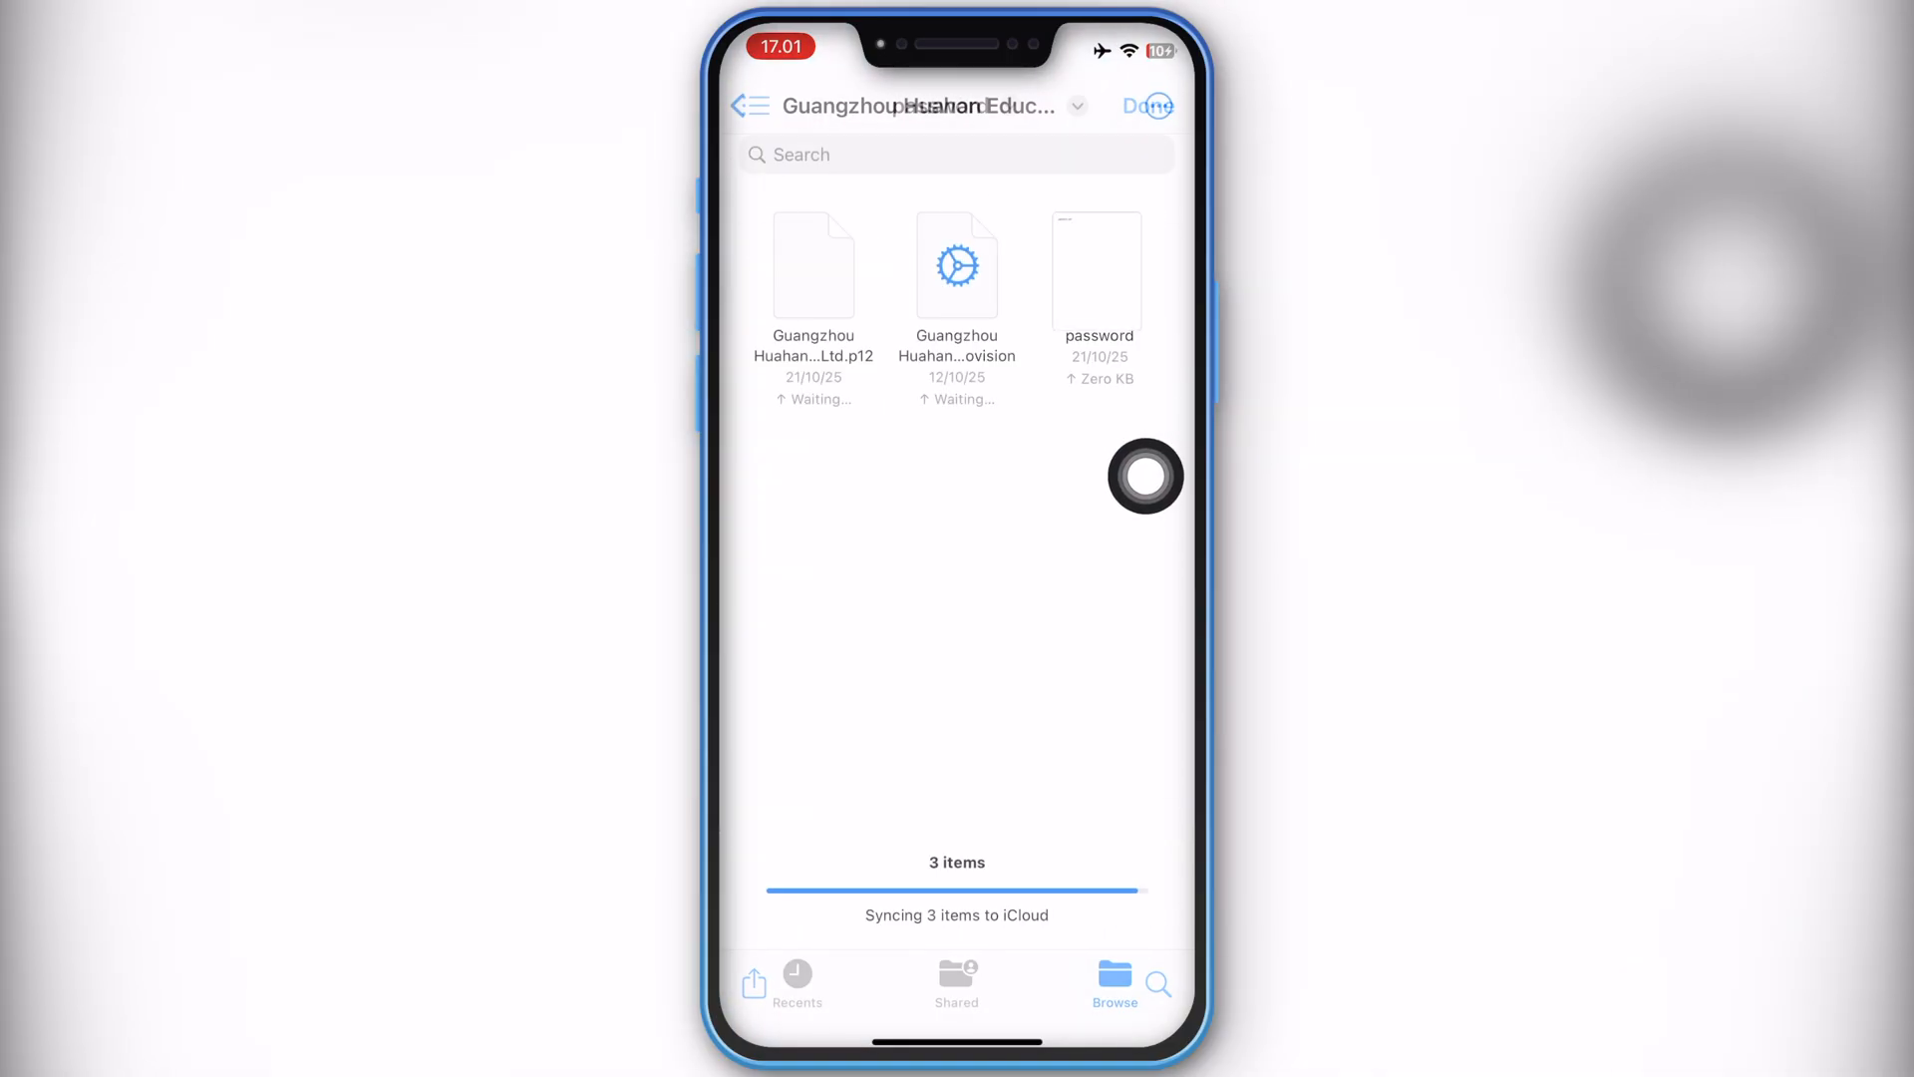
{"action": "key", "text": "home"}
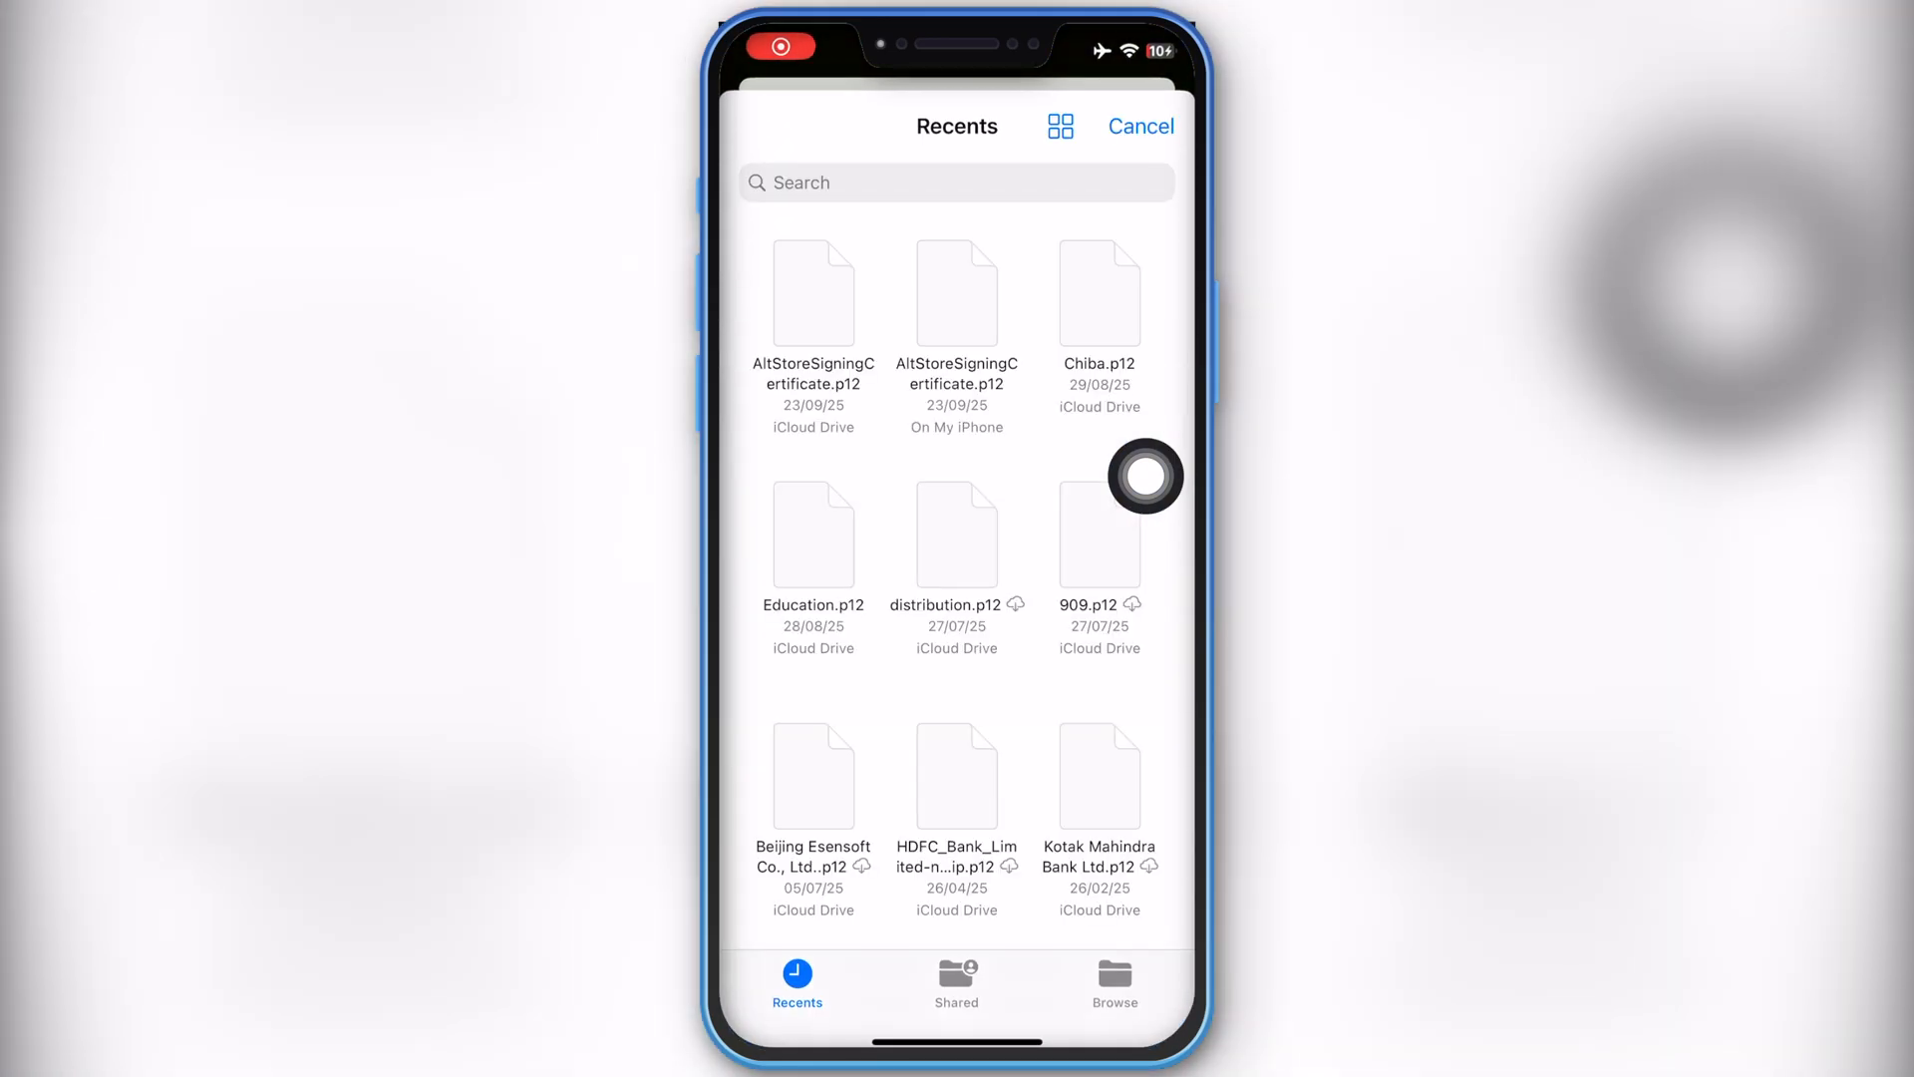
{"action": "type", "text": "hu"}
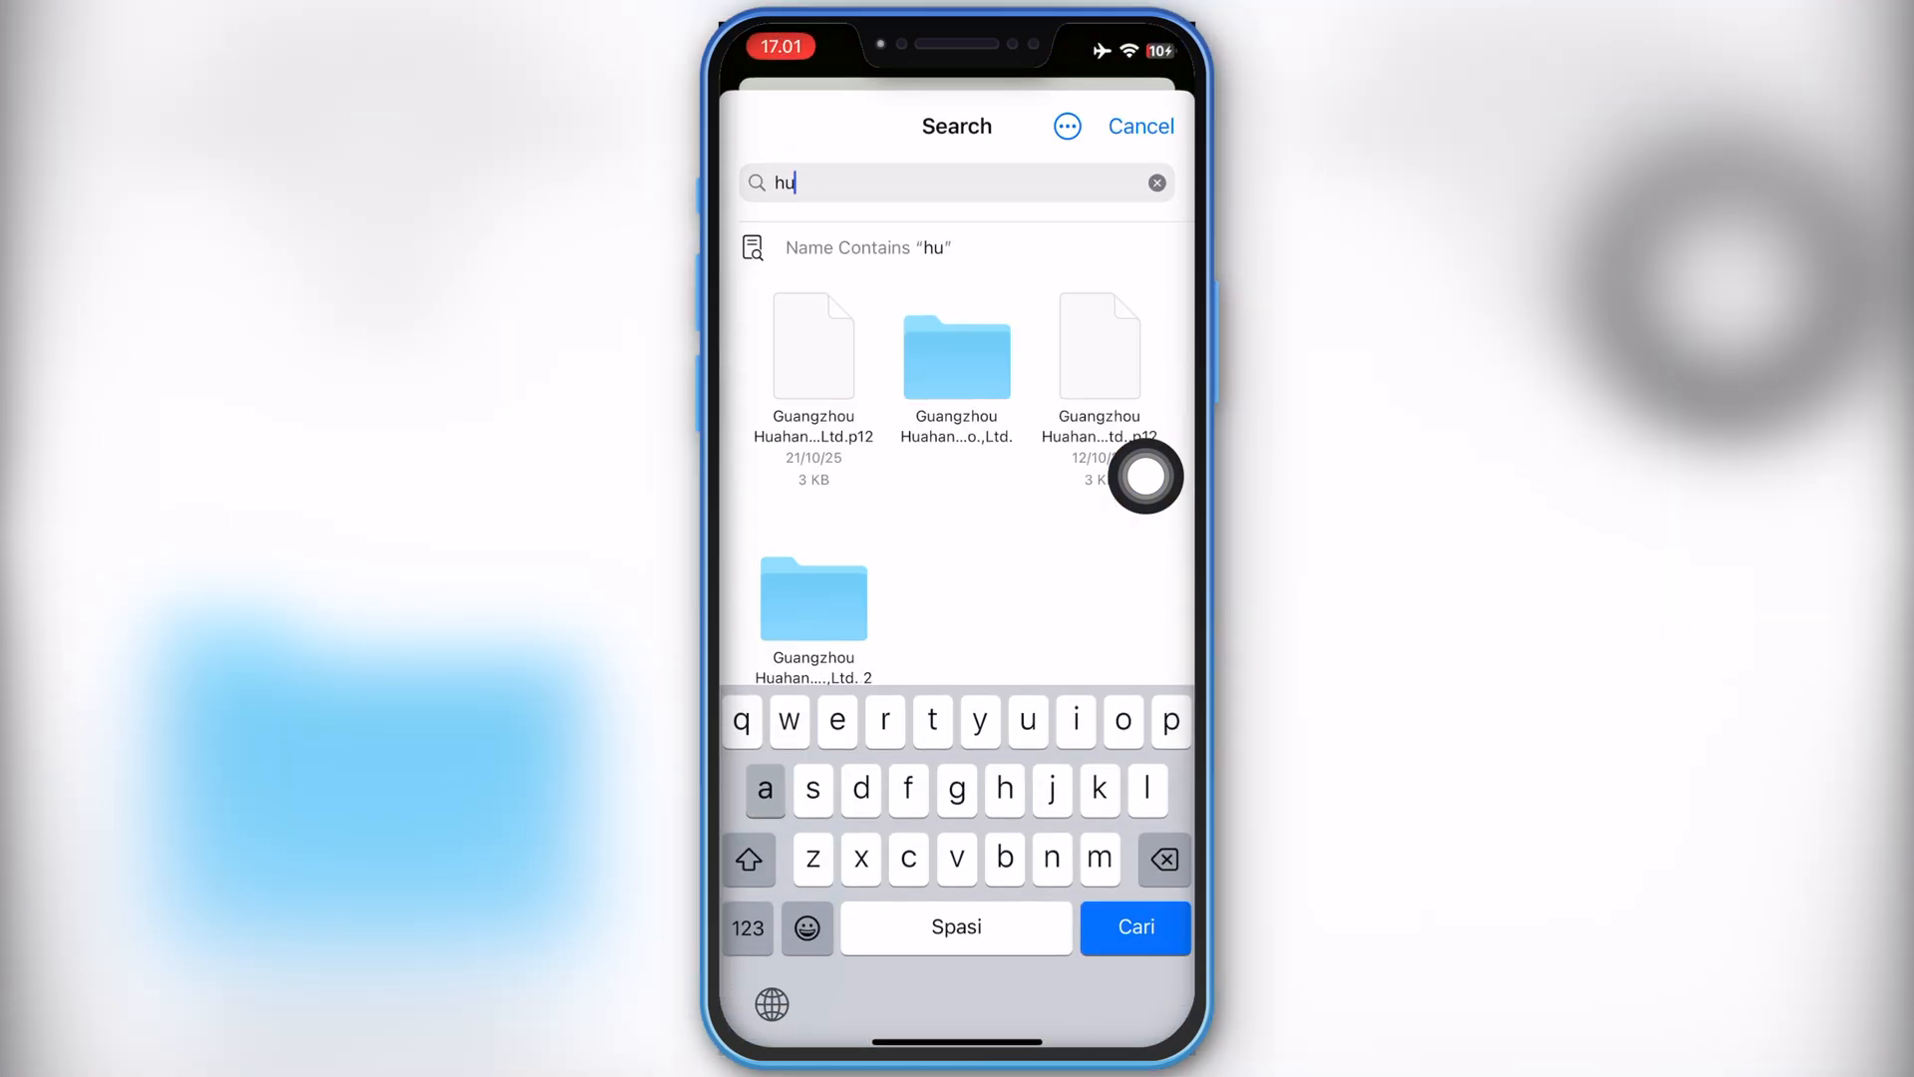
{"action": "left_click", "coordinate": [956, 354]}
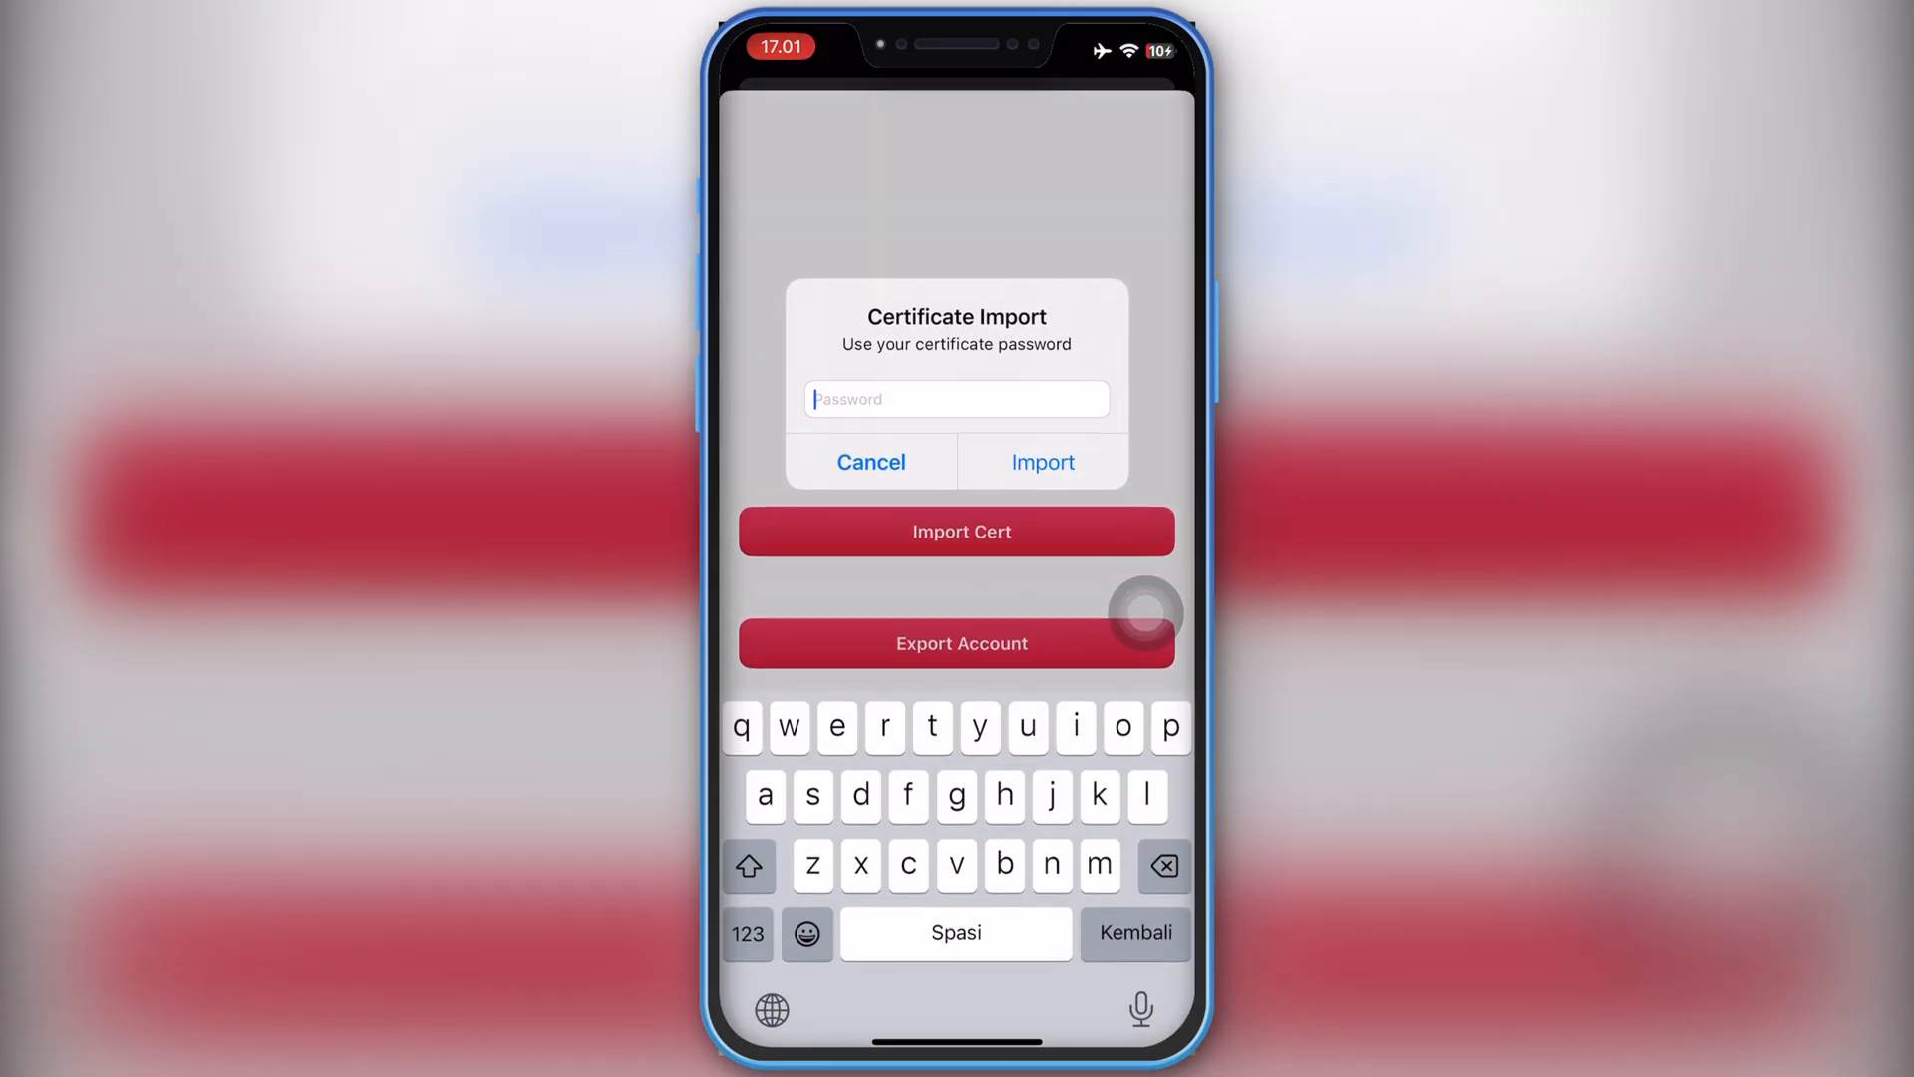
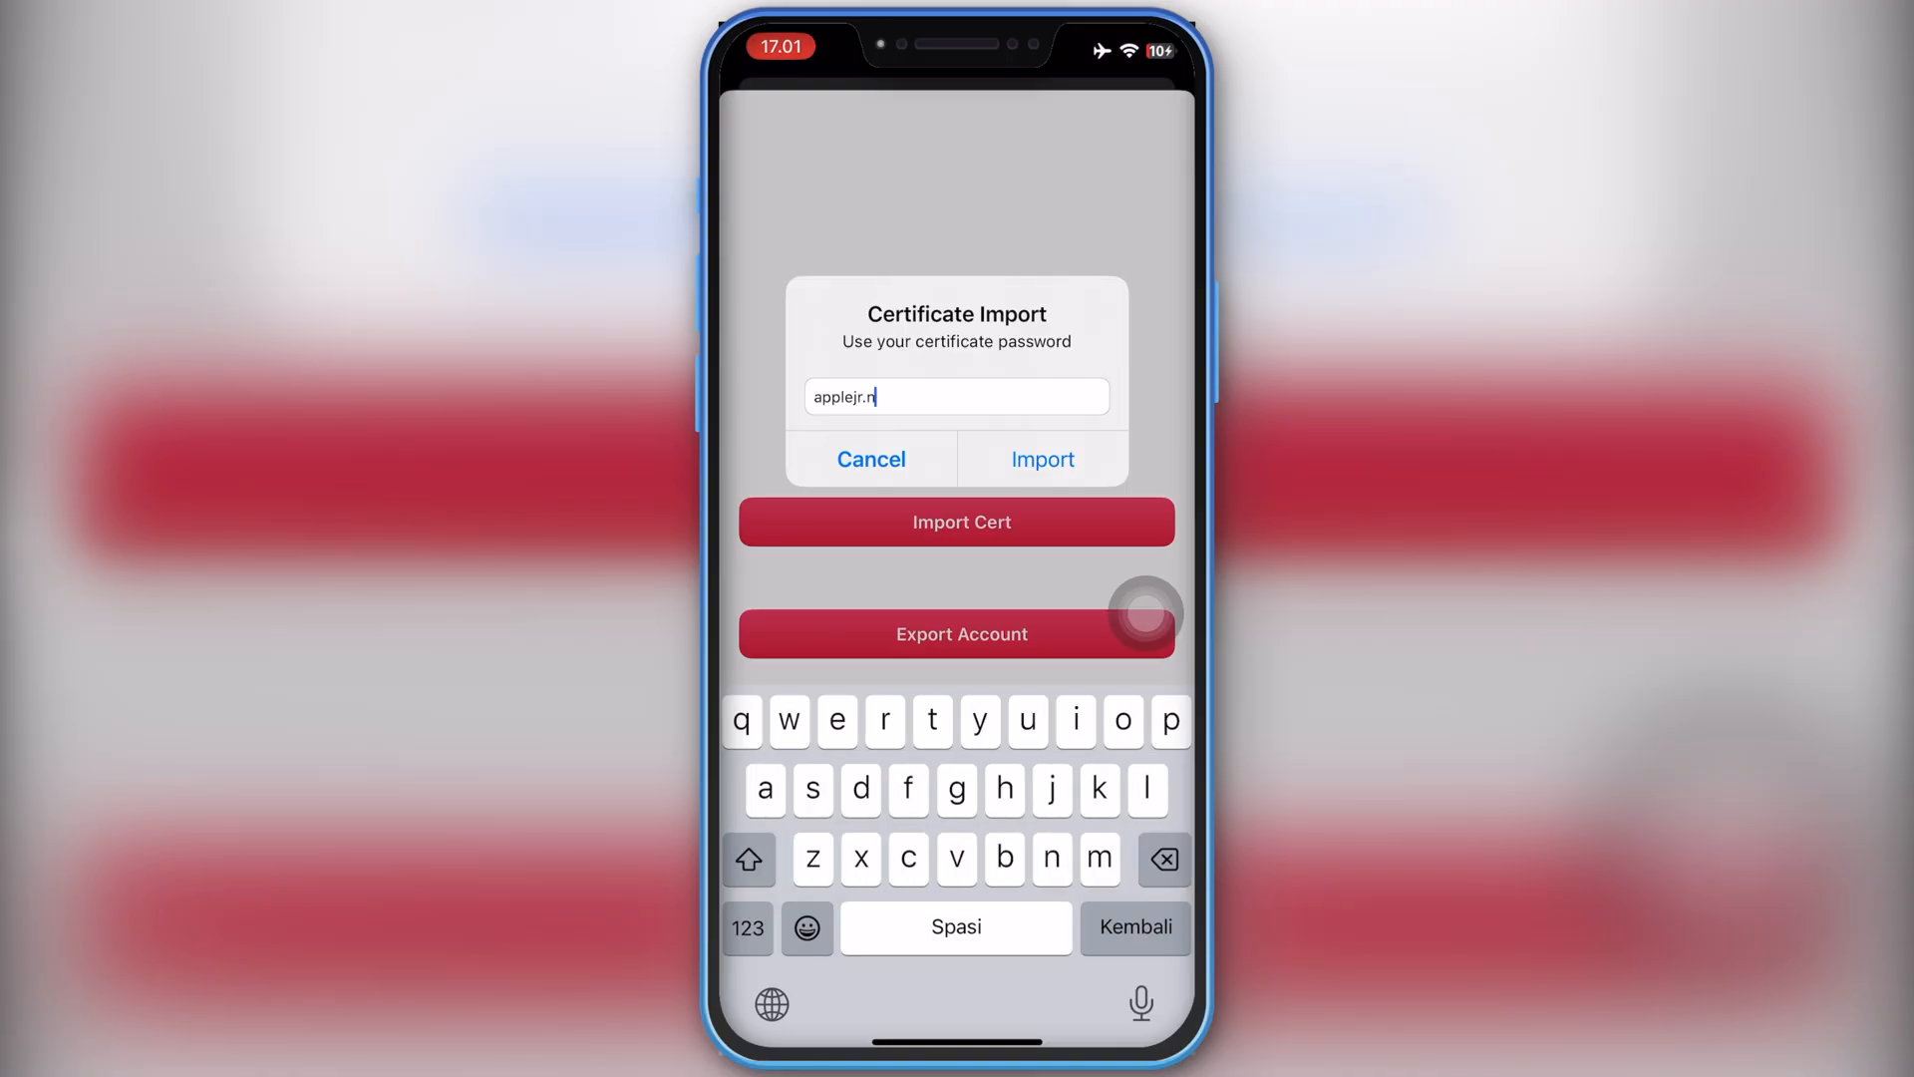
{"action": "left_click", "coordinate": [1043, 460]}
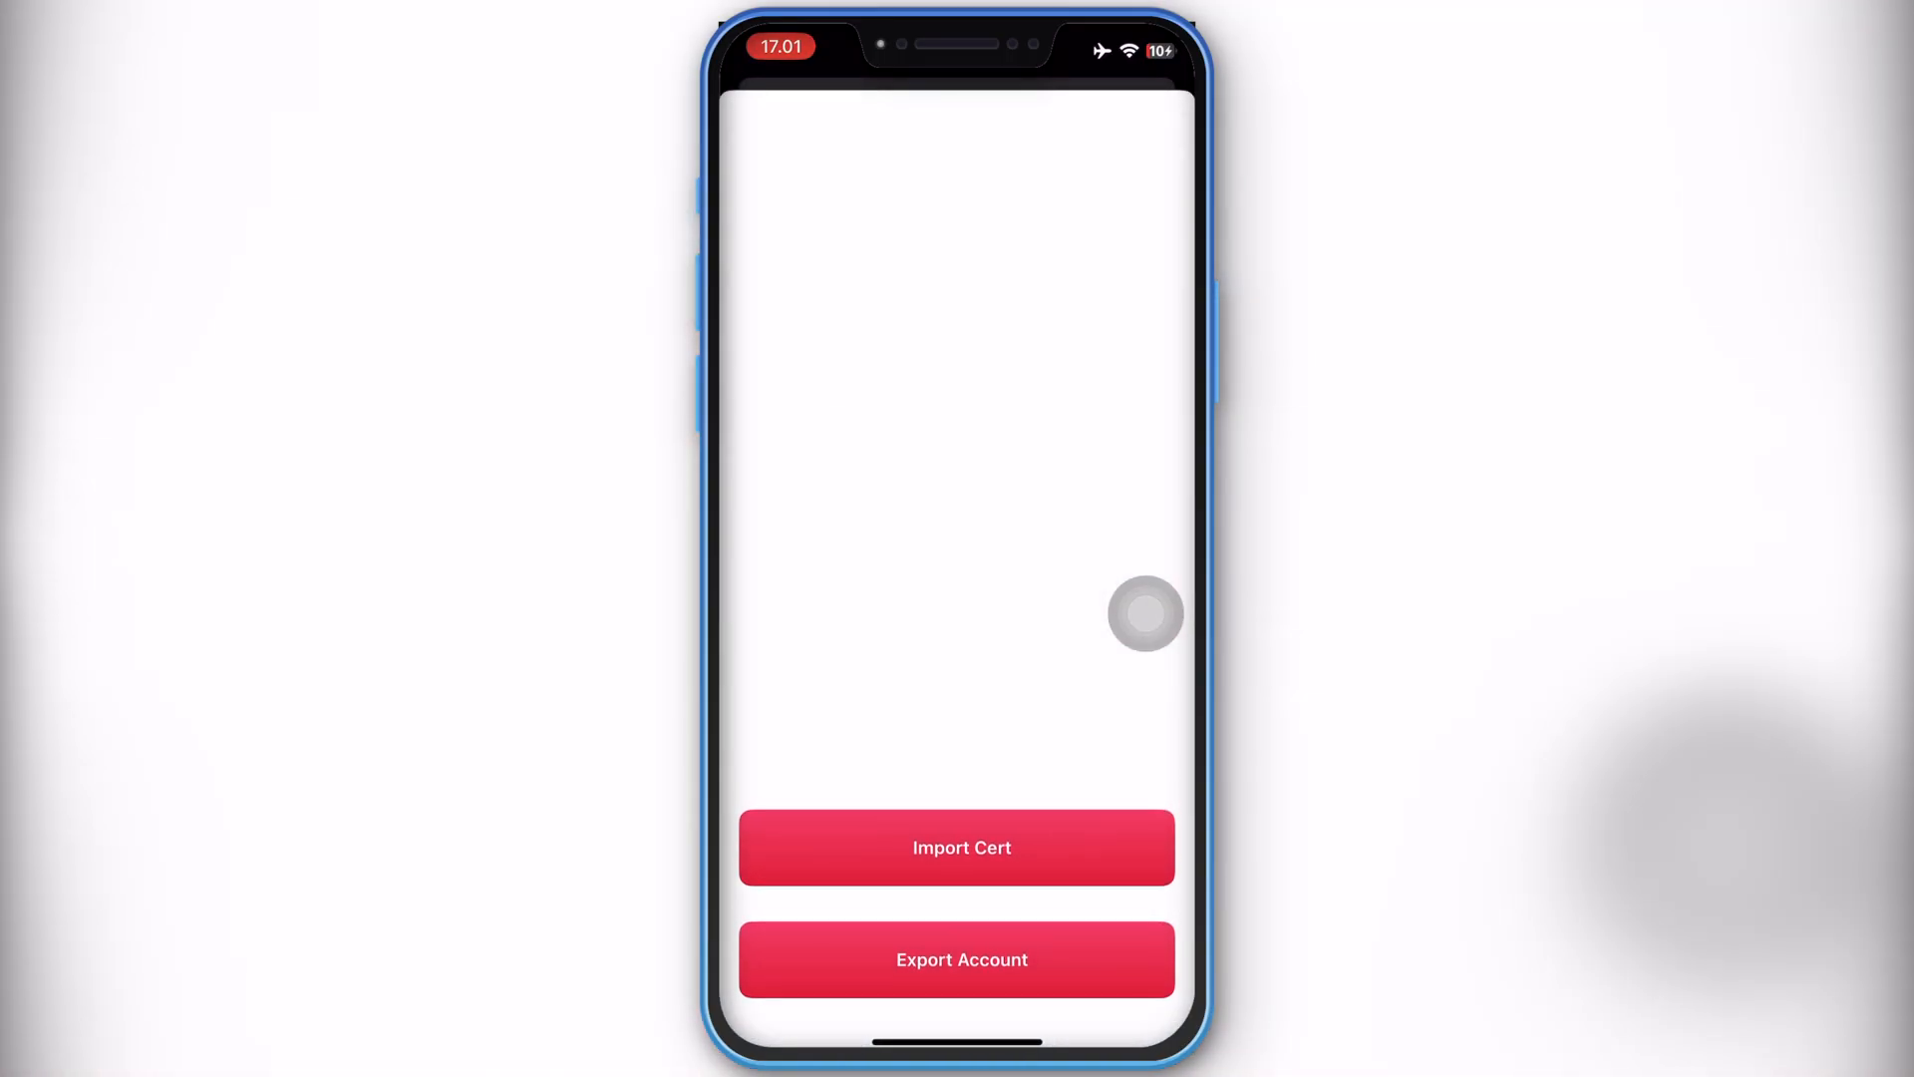
{"action": "left_click", "coordinate": [960, 847]}
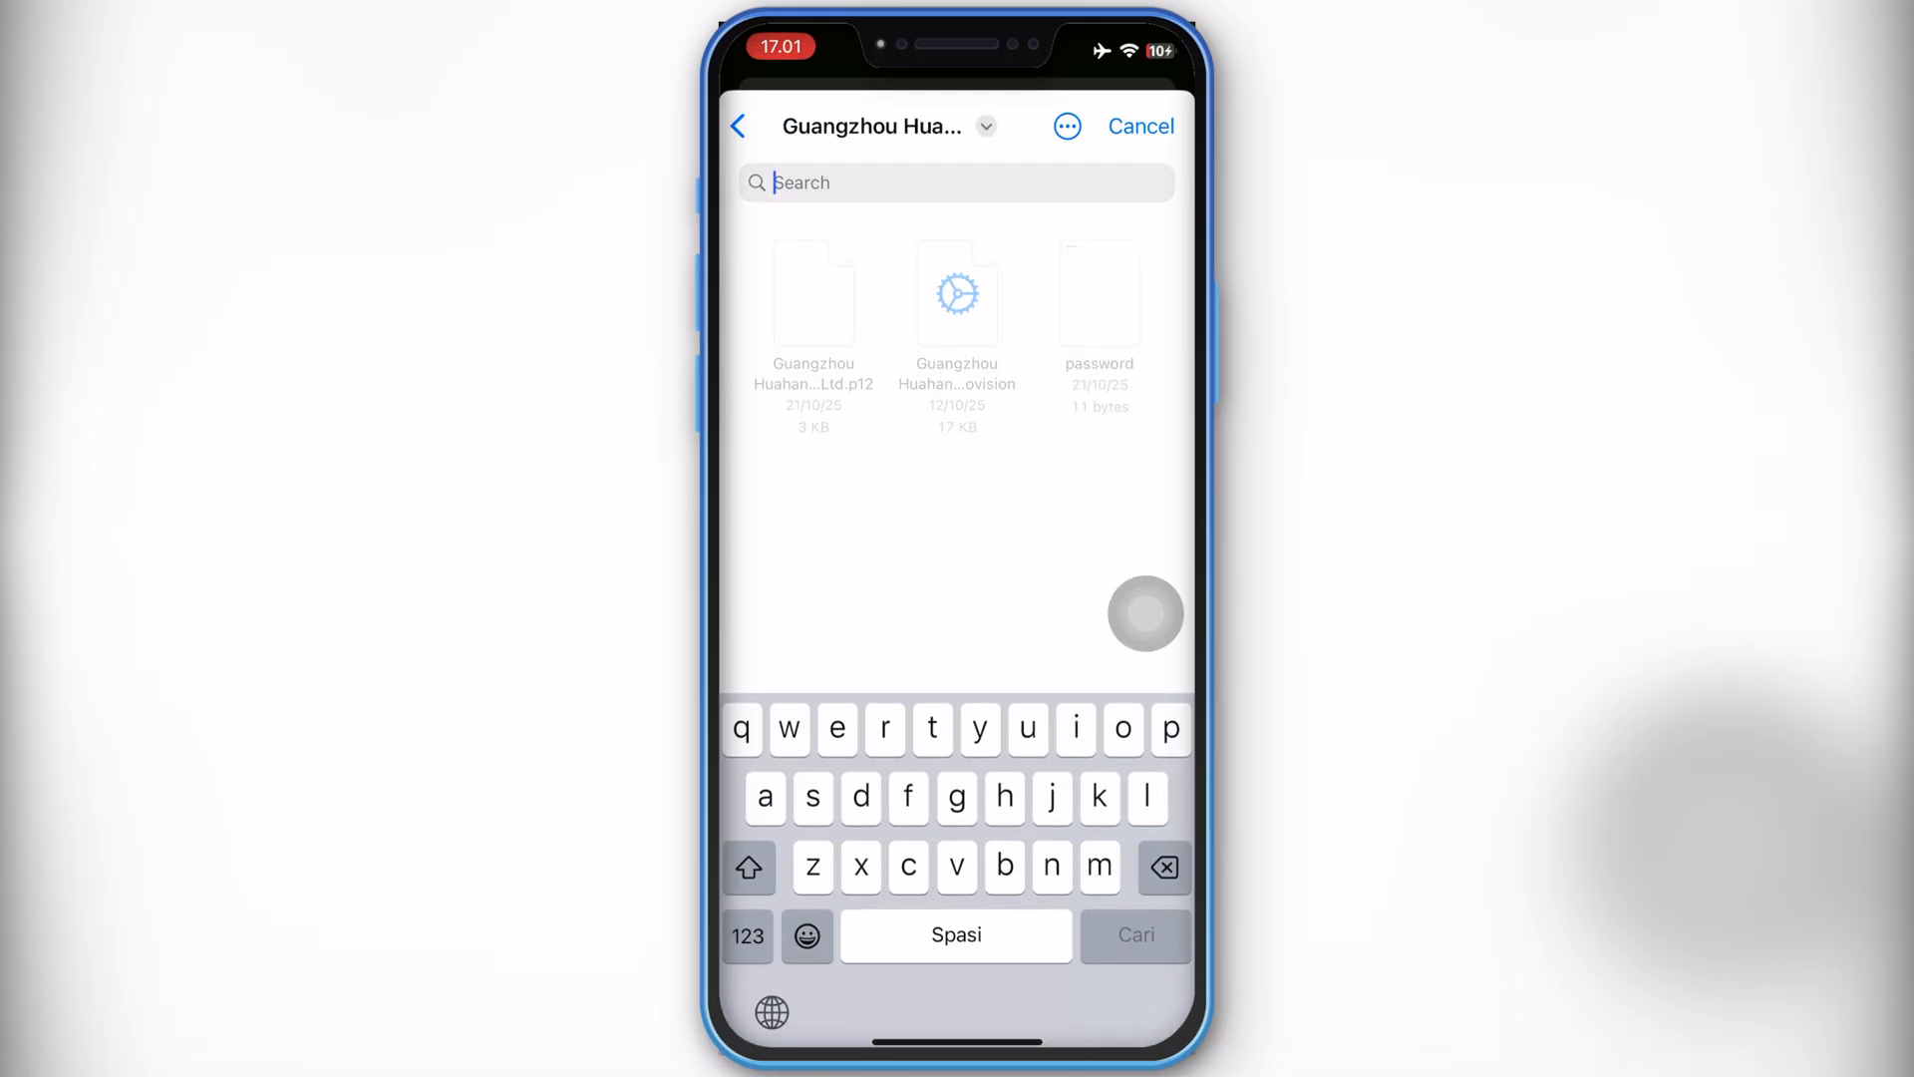
Step: Sideload the MeloNX .ipa from iCloud Drive and launch MeloNX from the home screen
{"action": "left_click", "coordinate": [740, 126]}
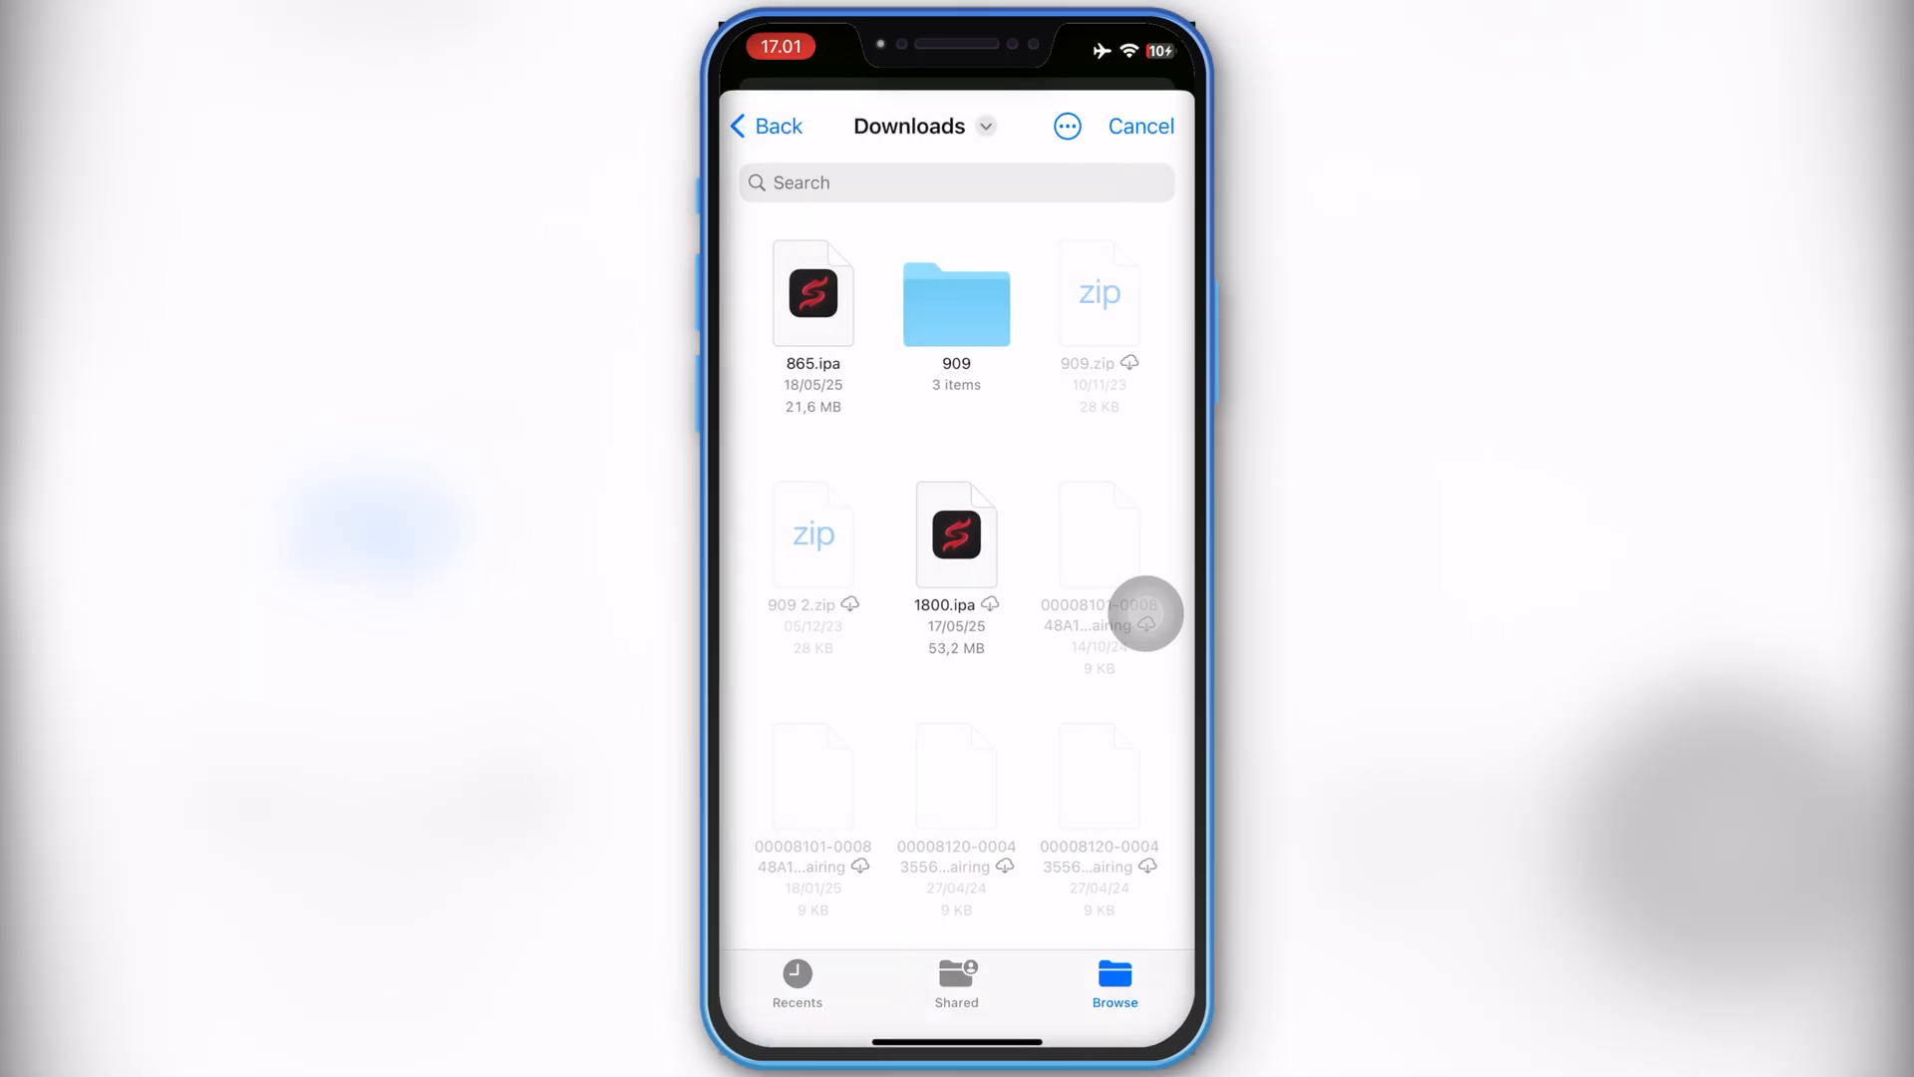
{"action": "left_click", "coordinate": [767, 126]}
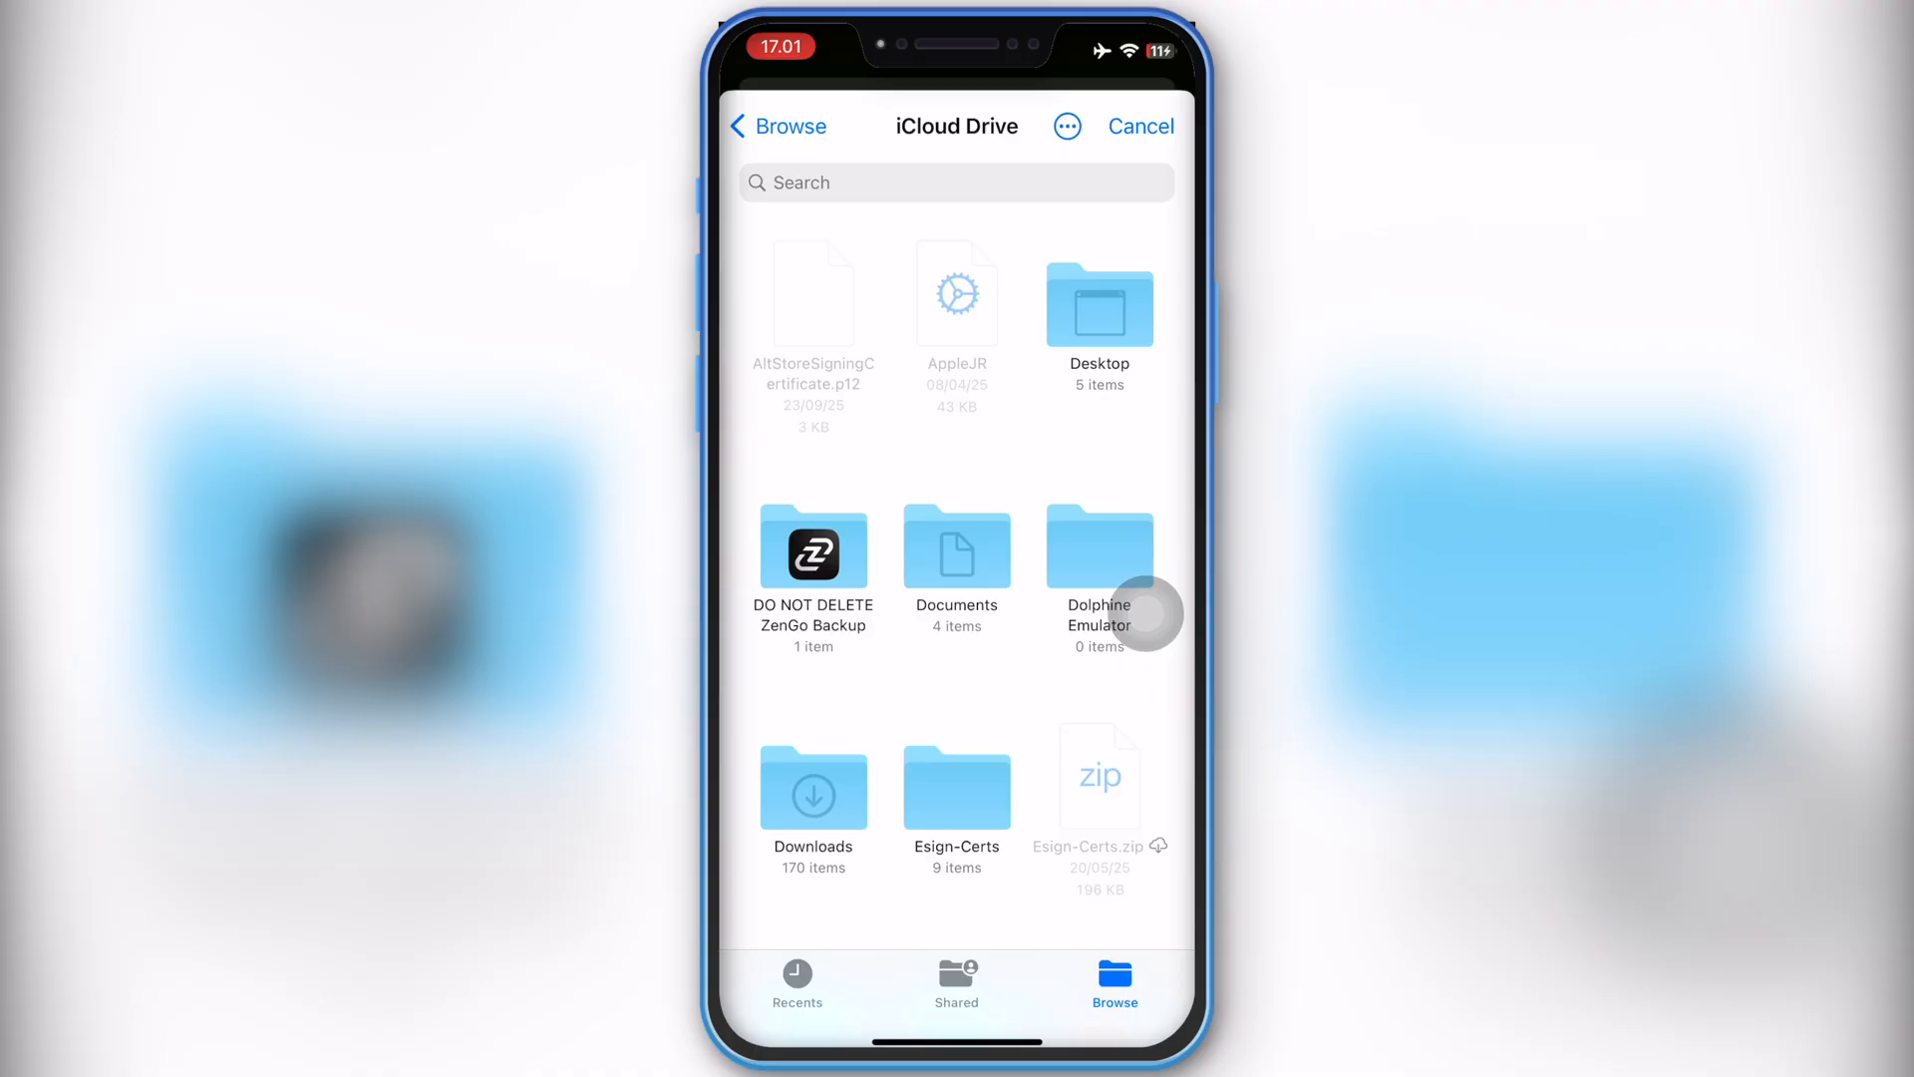
{"action": "left_click", "coordinate": [781, 126]}
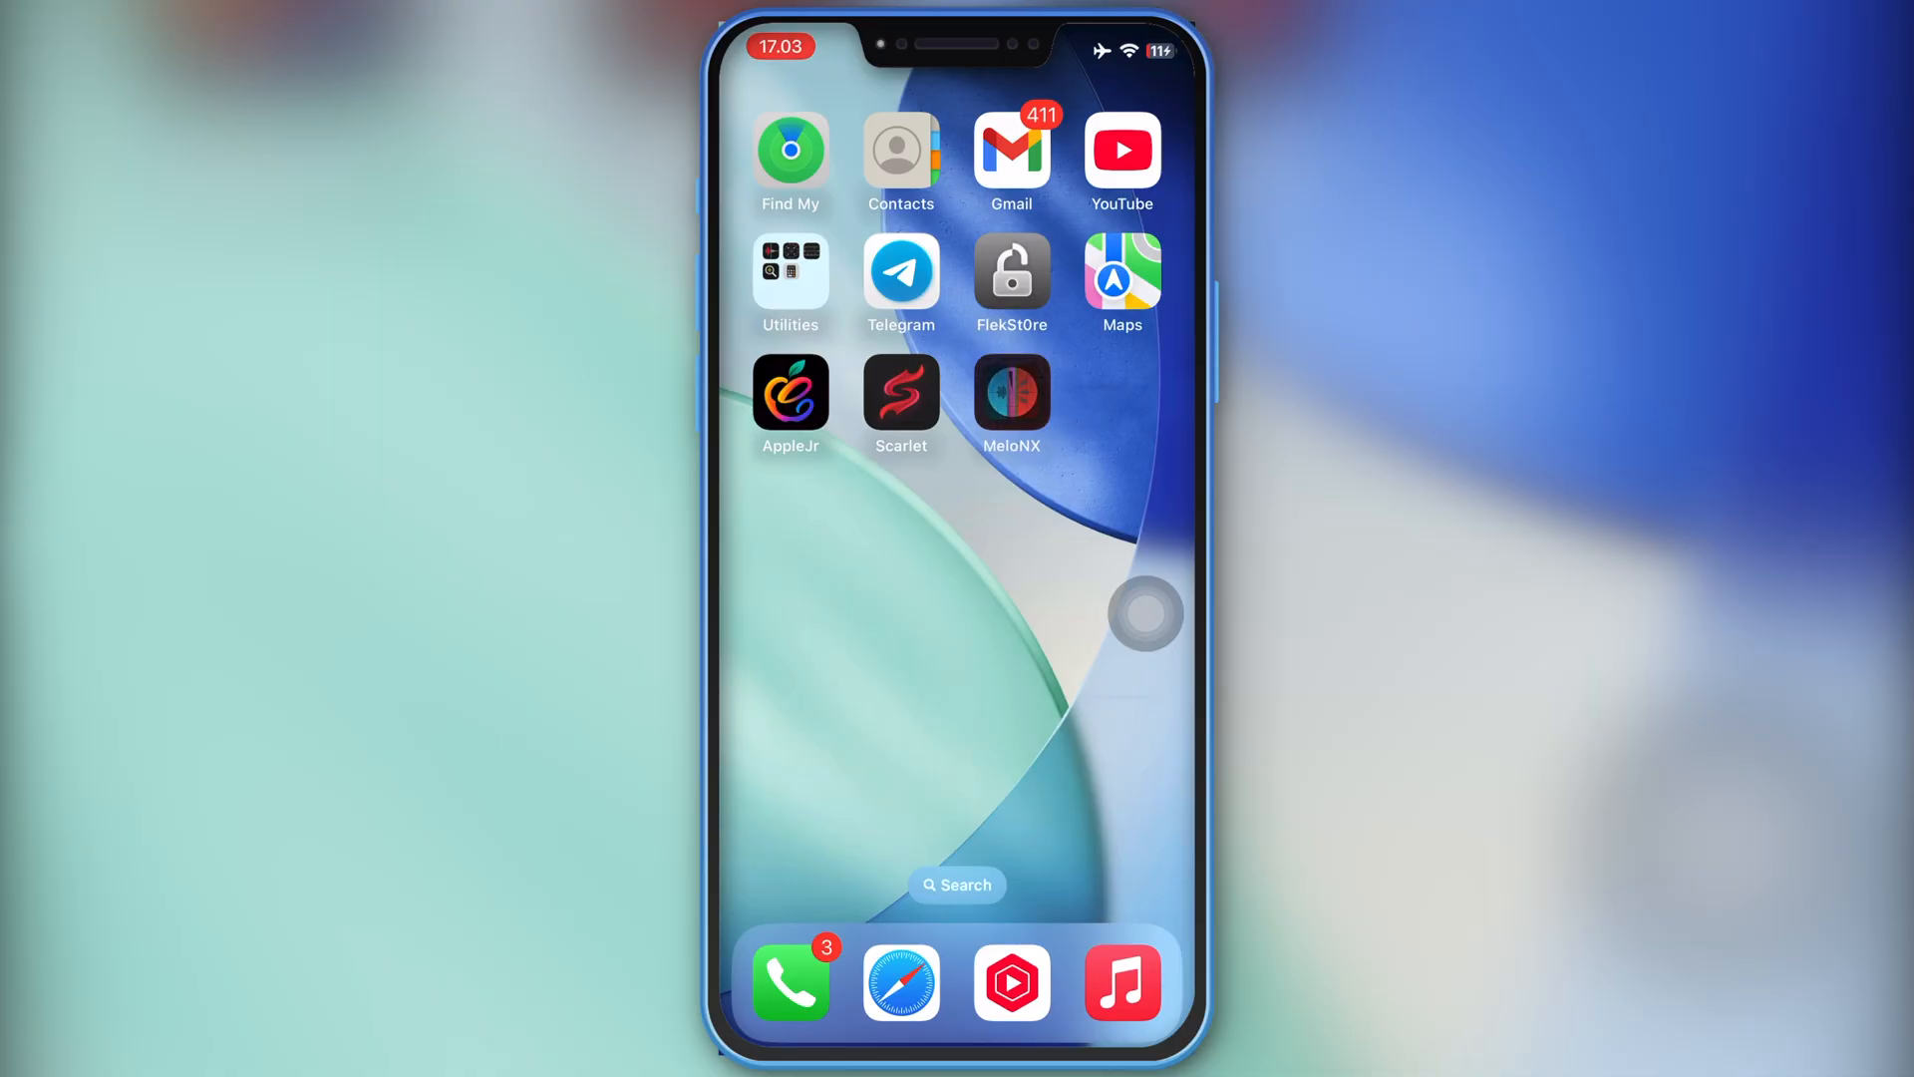
{"action": "left_click", "coordinate": [1012, 392]}
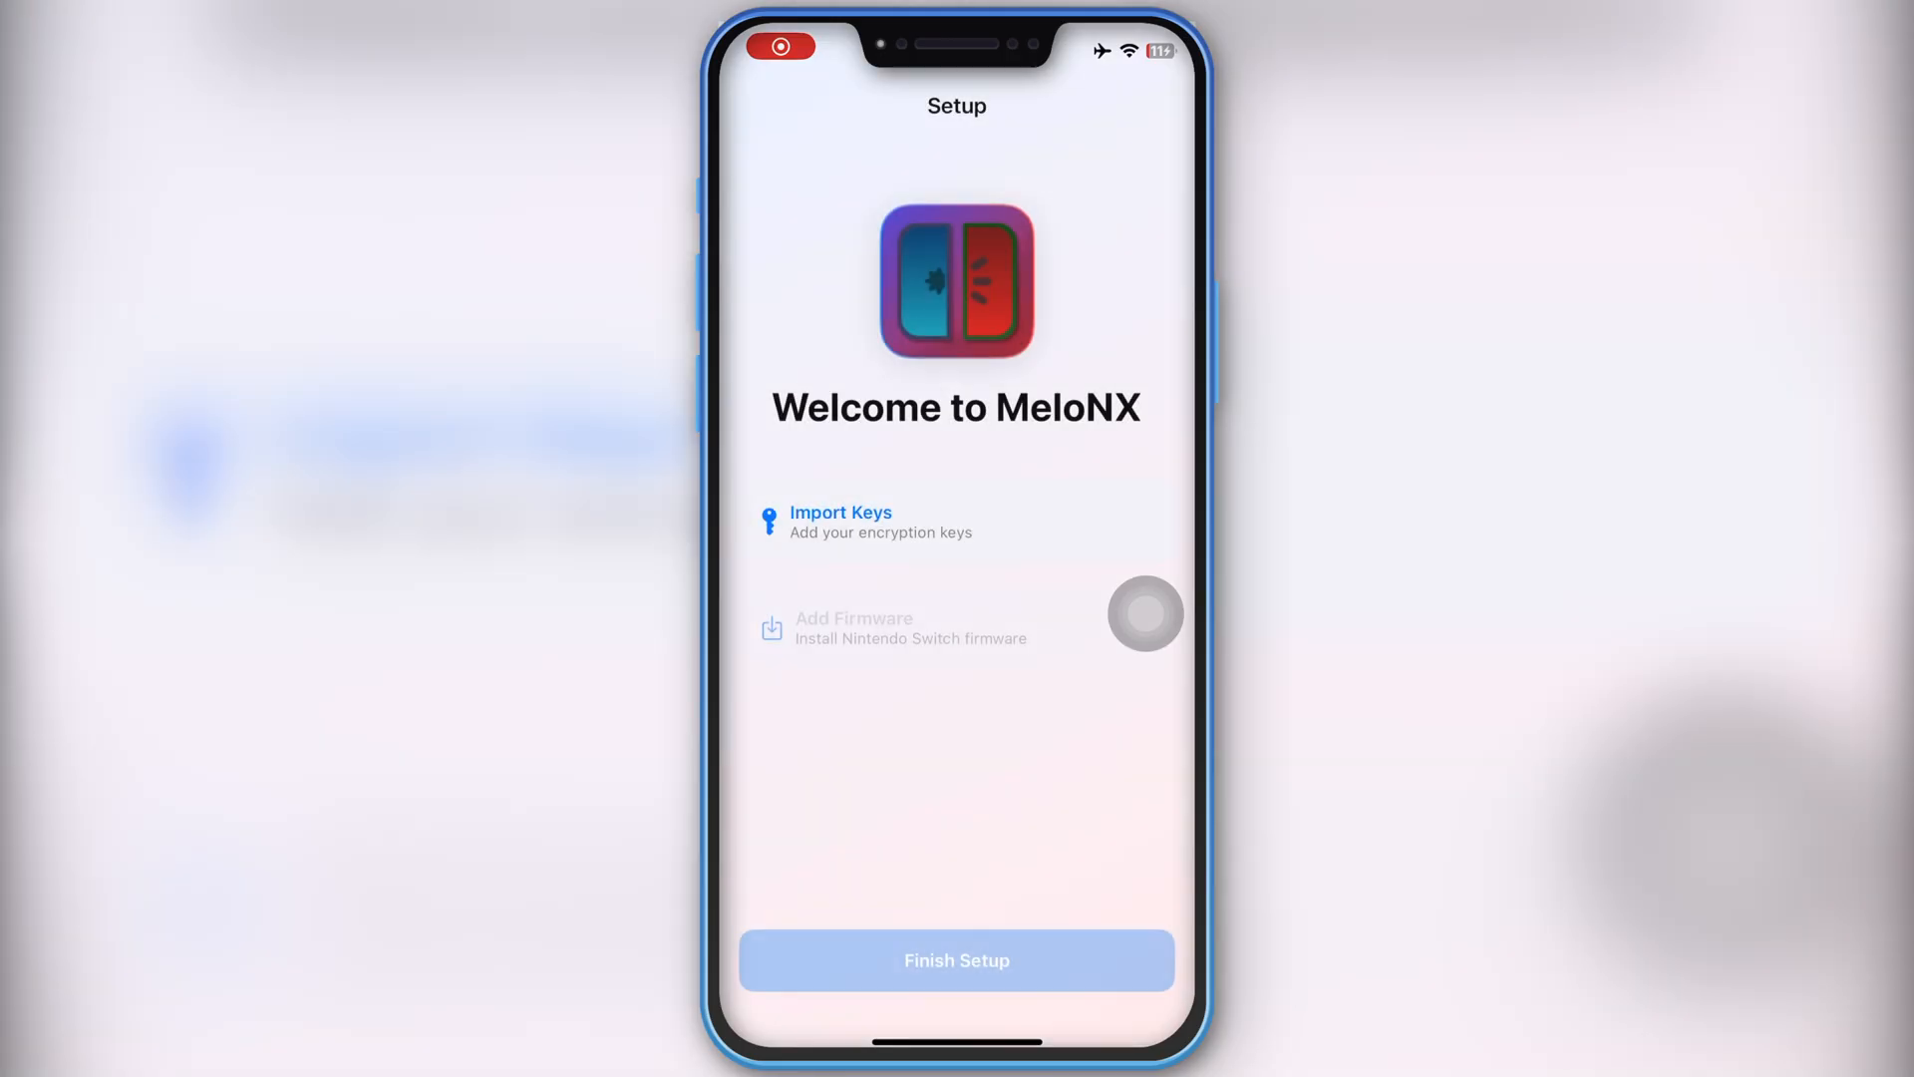